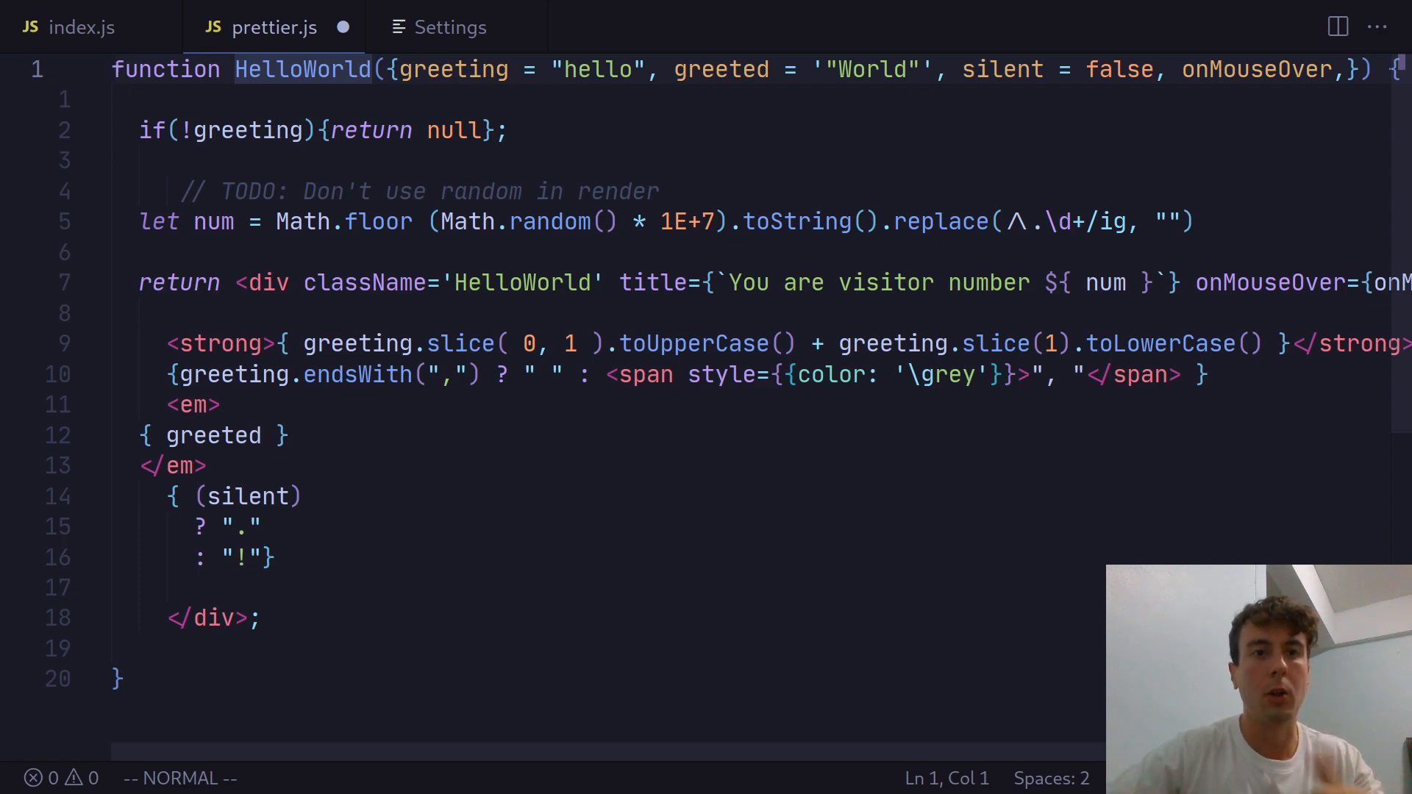
{"action": "mouse_move", "coordinate": [790, 439]}
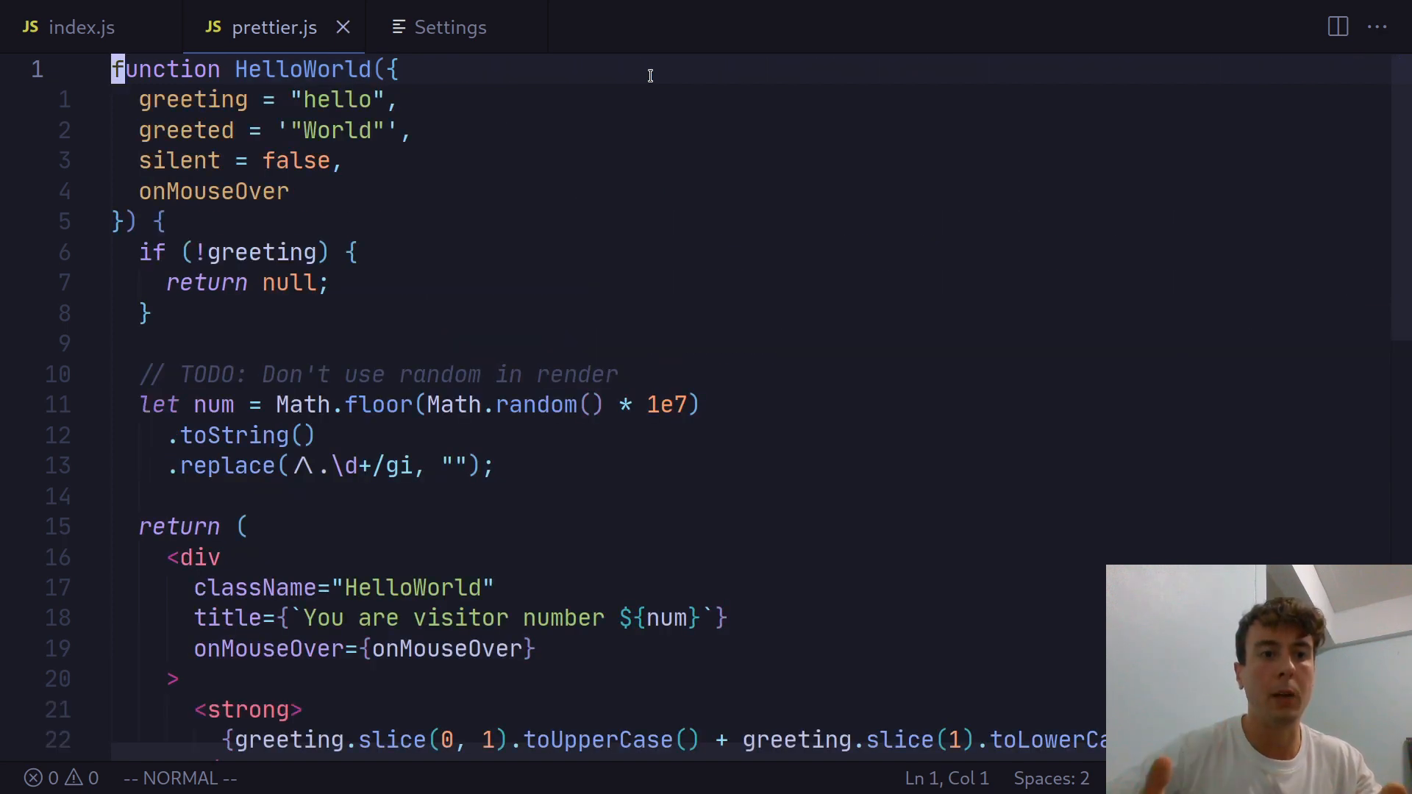
{"action": "mouse_move", "coordinate": [424, 149]}
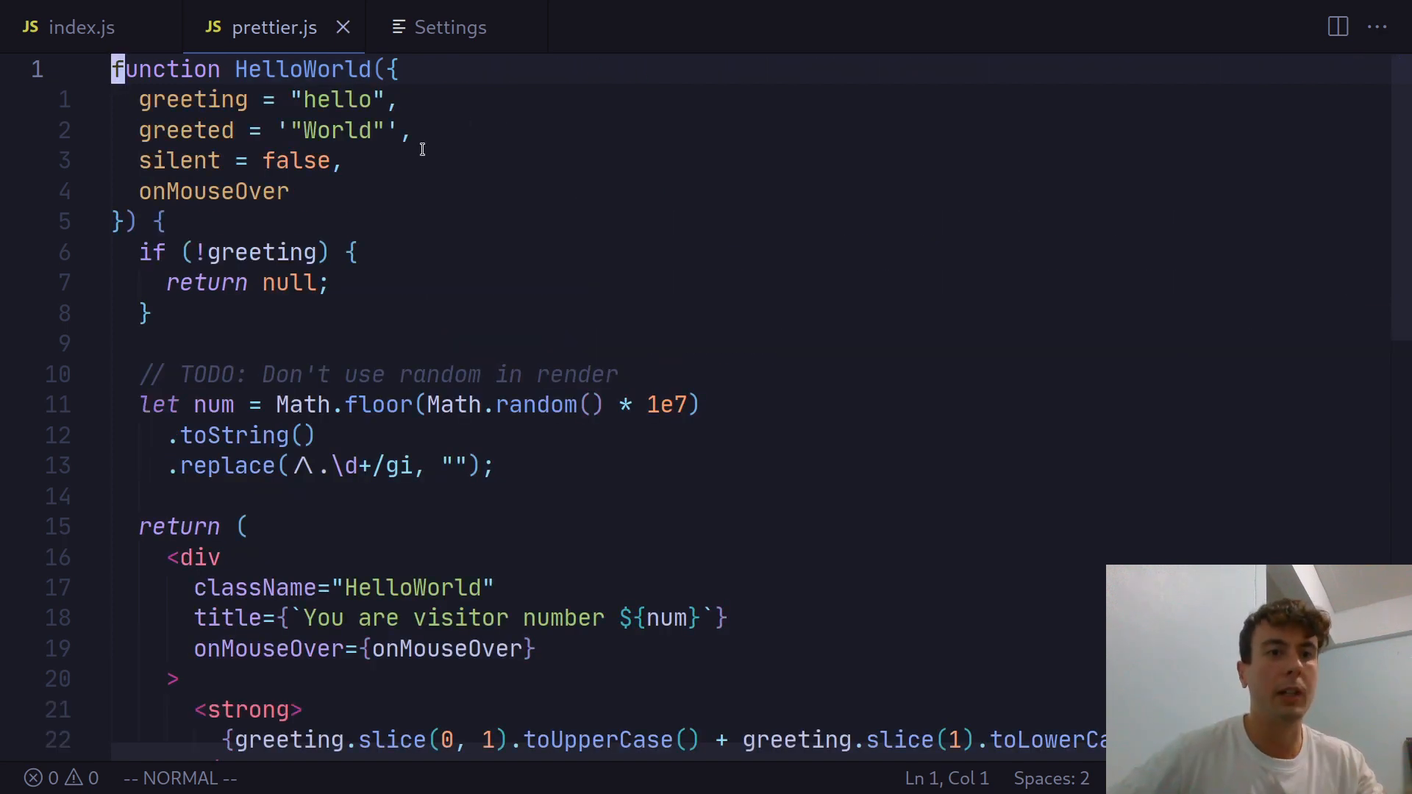
Step: Scroll through the reformatted HelloWorld component in prettier.js to review the result
{"action": "scroll", "scroll_direction": "down", "scroll_amount": 3}
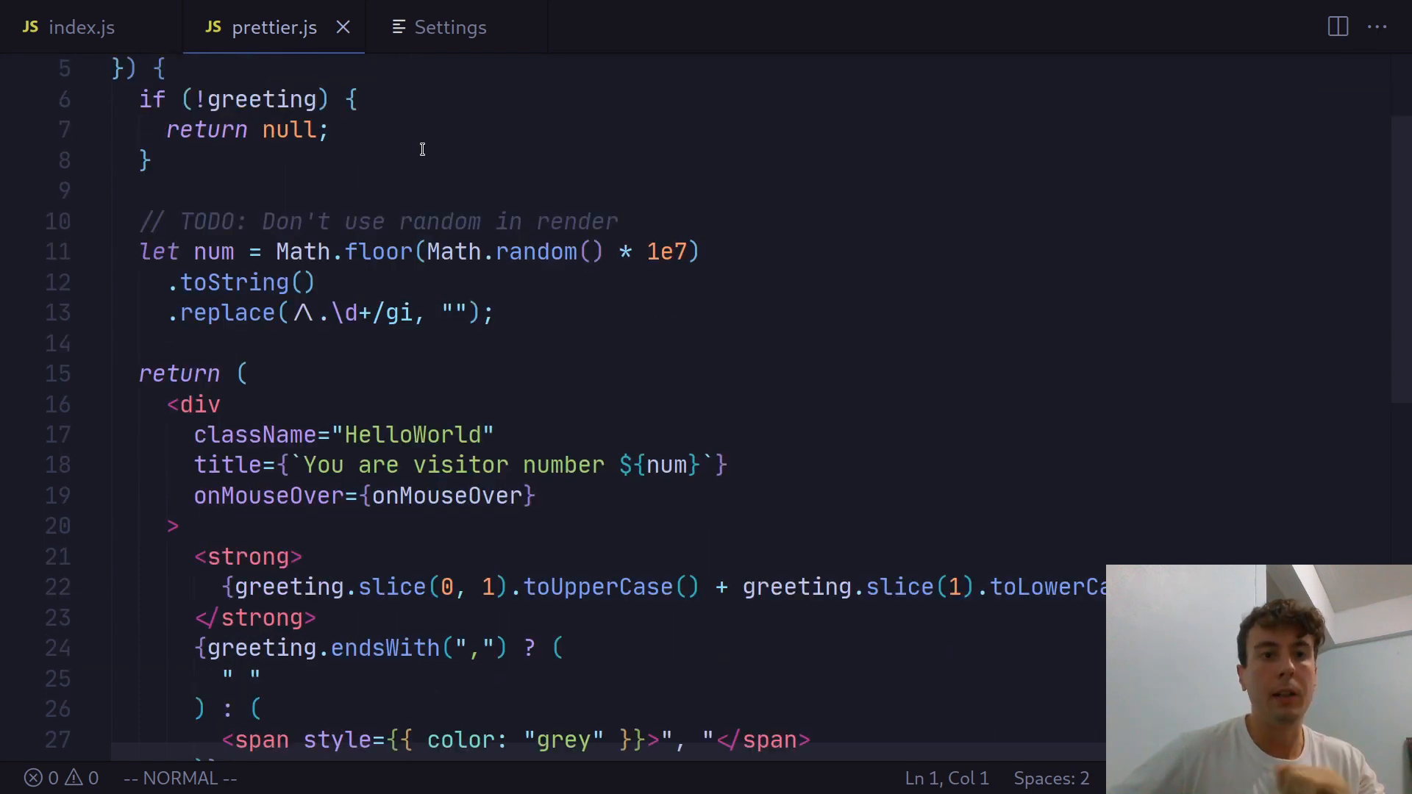
{"action": "scroll", "scroll_direction": "down", "scroll_amount": 3}
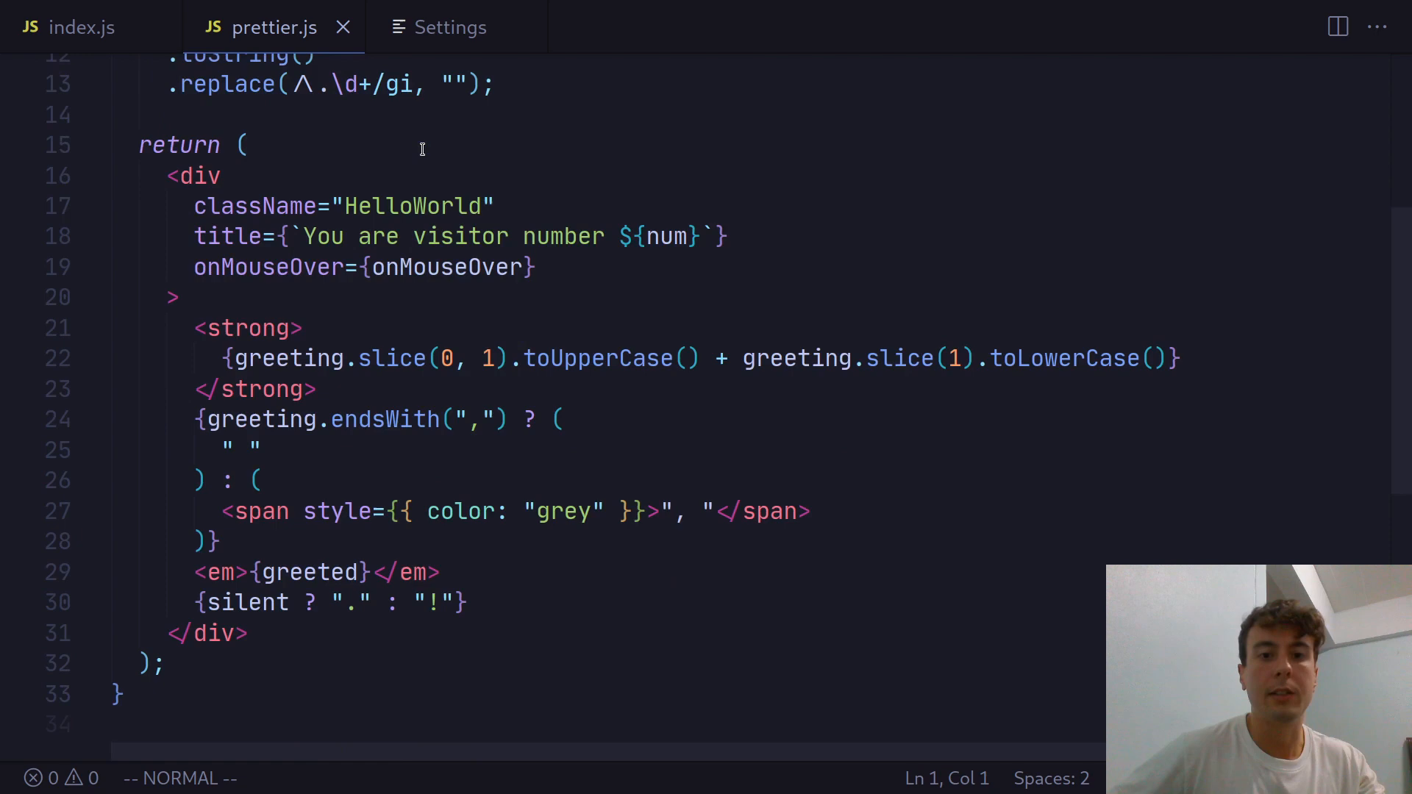
{"action": "scroll", "scroll_direction": "down", "scroll_amount": 3}
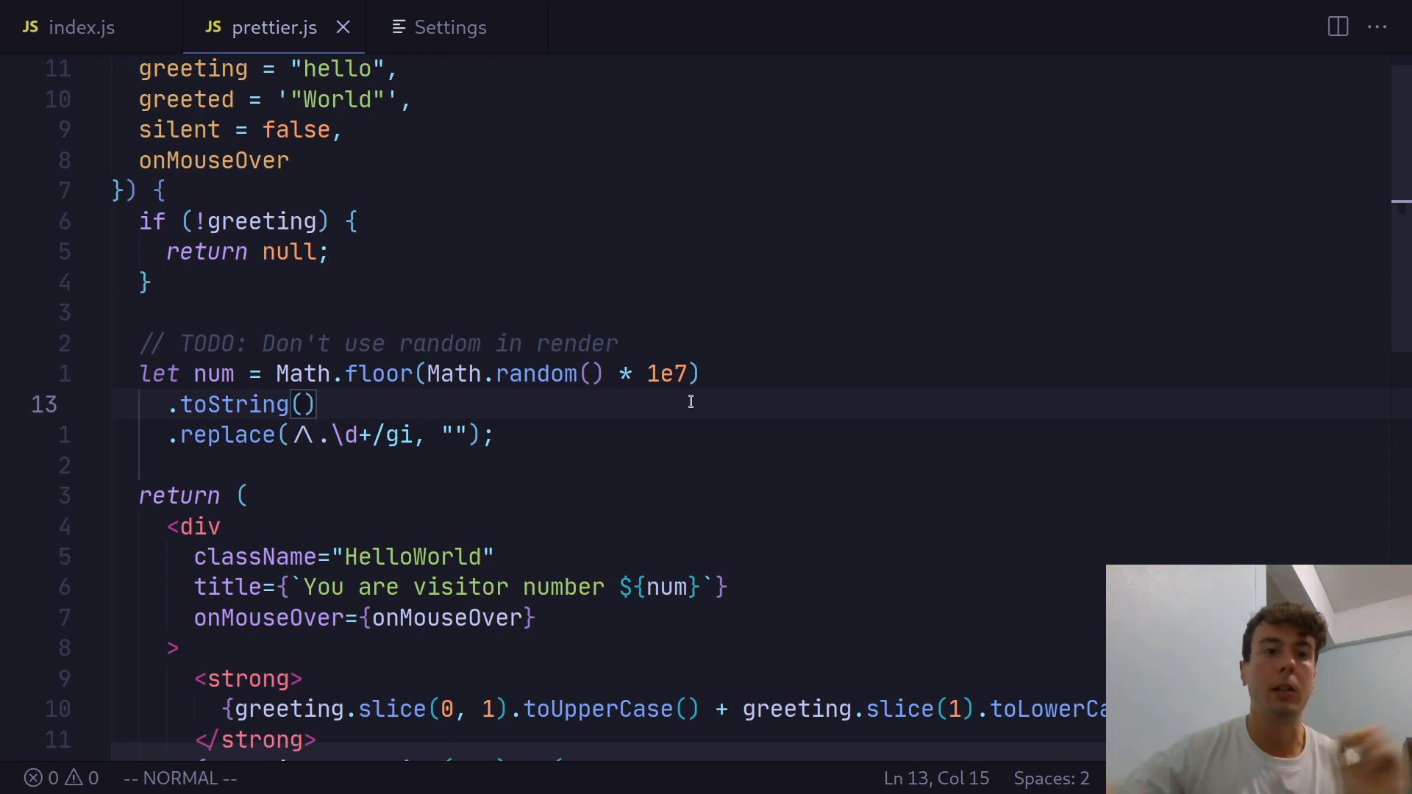
Step: Switch the editor to the index.js file with the users list and List component
{"action": "left_click", "coordinate": [68, 27]}
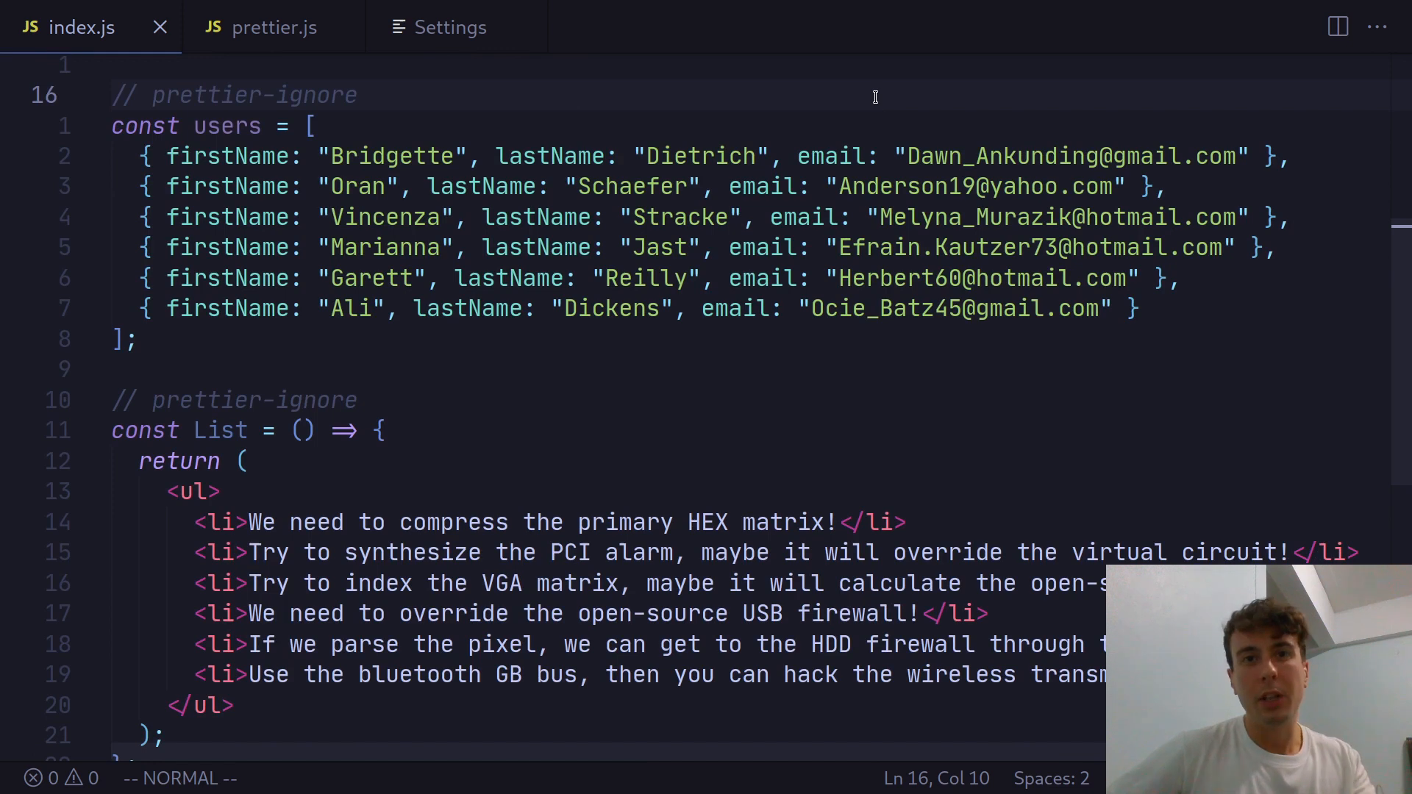
{"action": "mouse_move", "coordinate": [833, 76]}
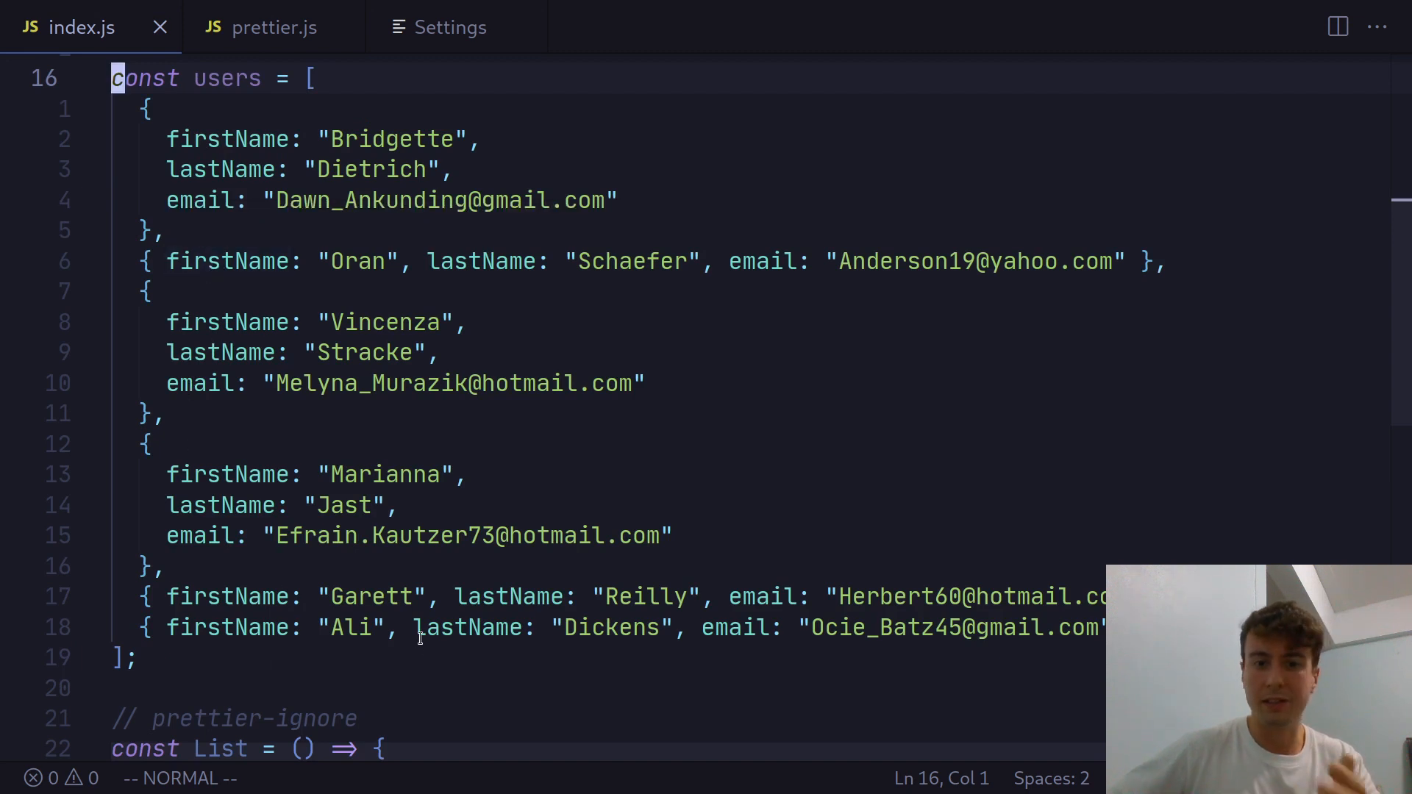
{"action": "mouse_move", "coordinate": [468, 629]}
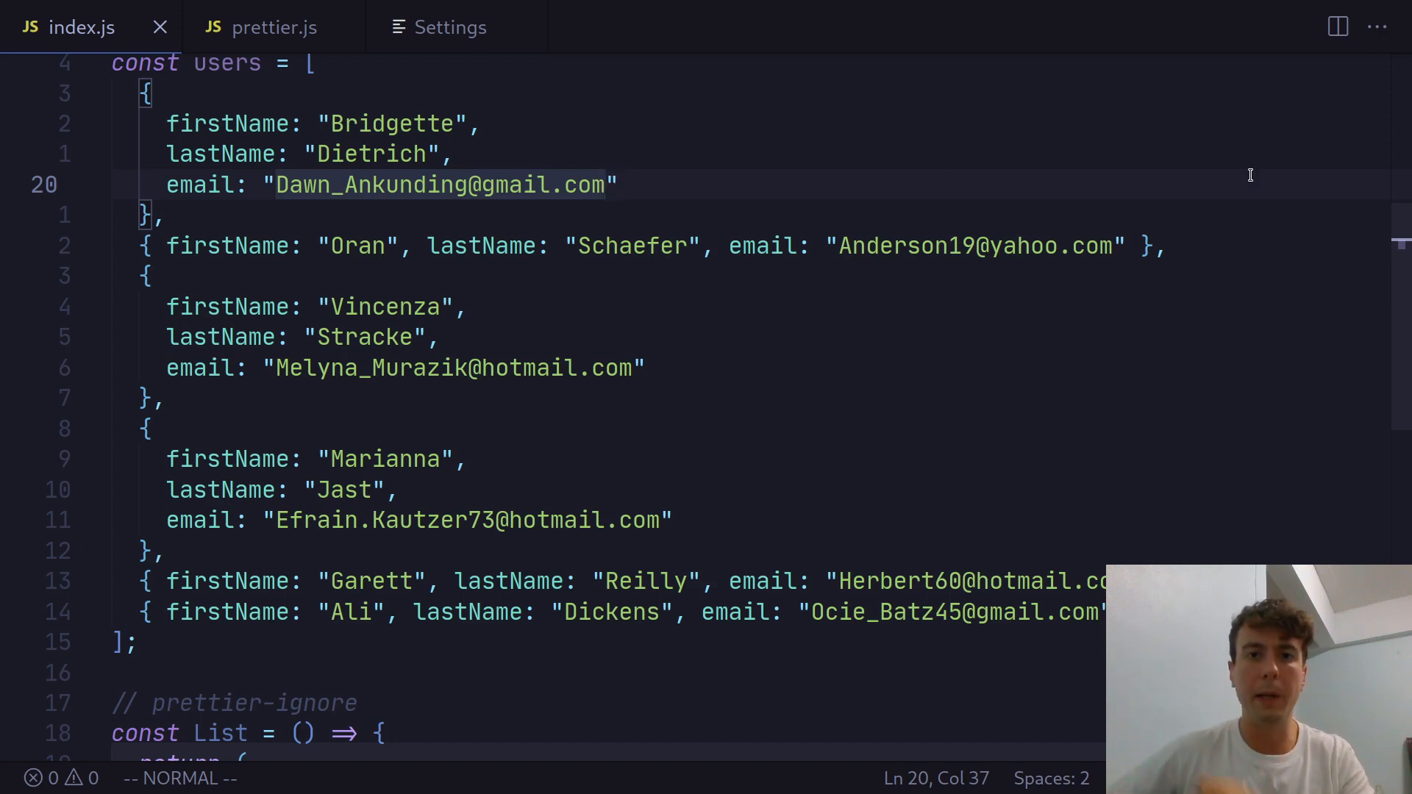
{"action": "mouse_move", "coordinate": [1206, 145]}
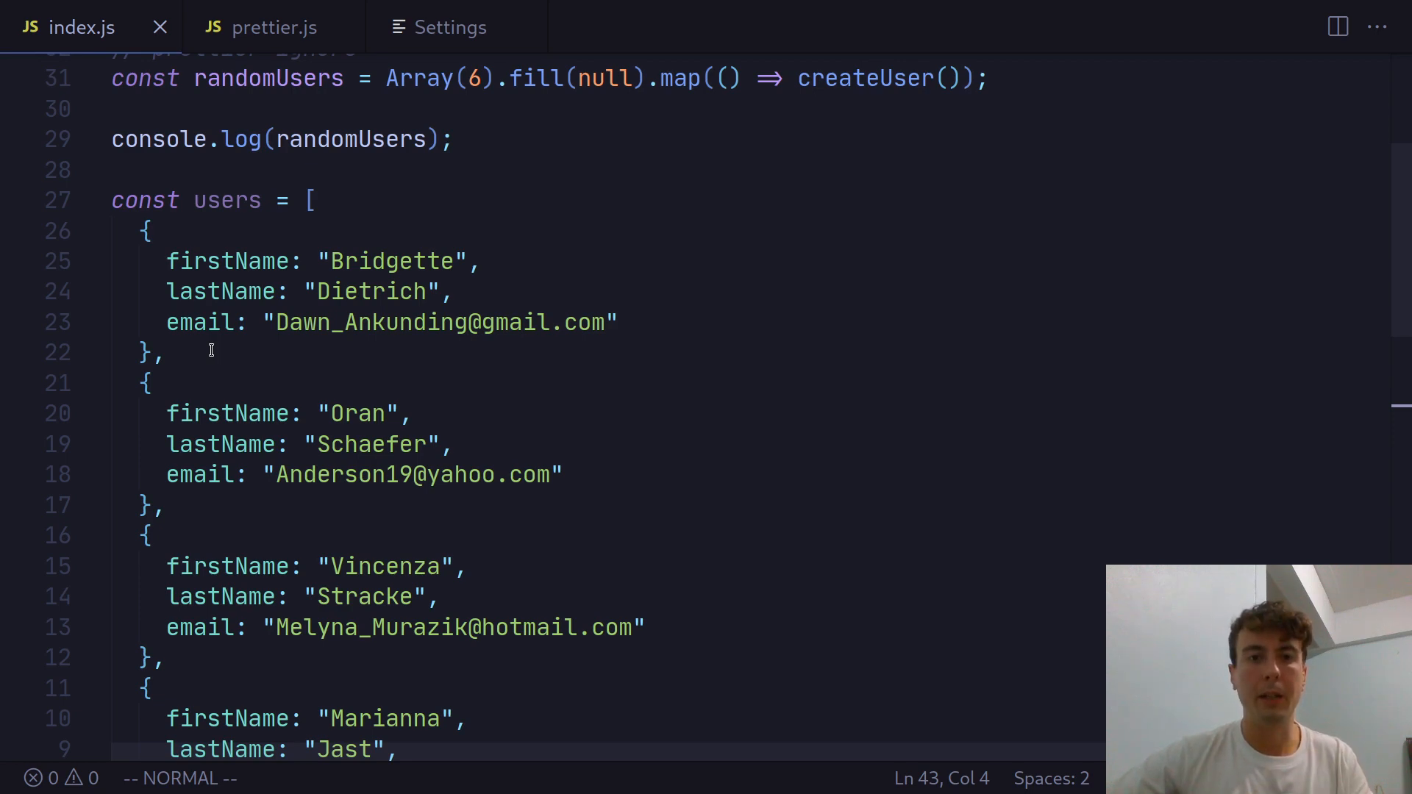
{"action": "mouse_move", "coordinate": [322, 230]}
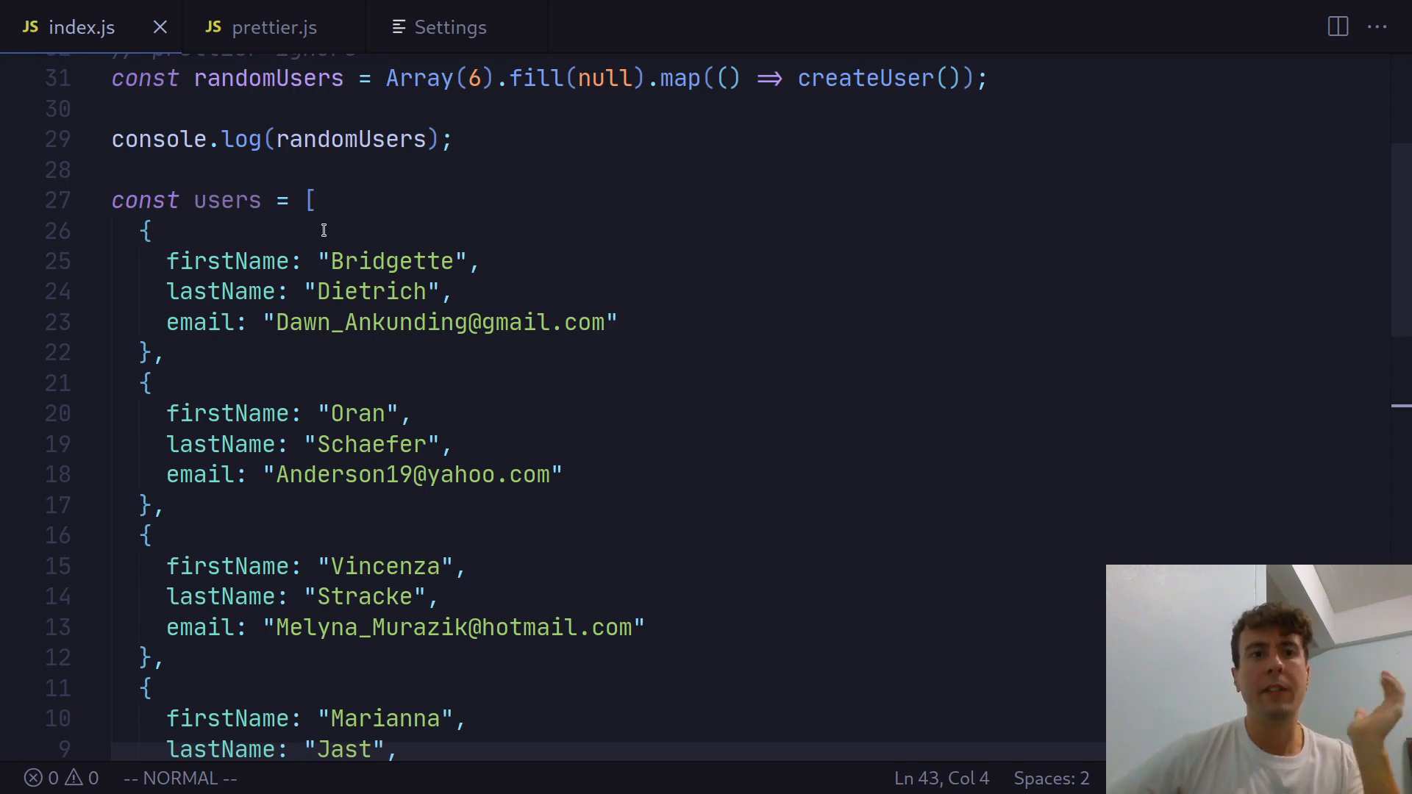
{"action": "scroll", "scroll_direction": "down", "scroll_amount": 3}
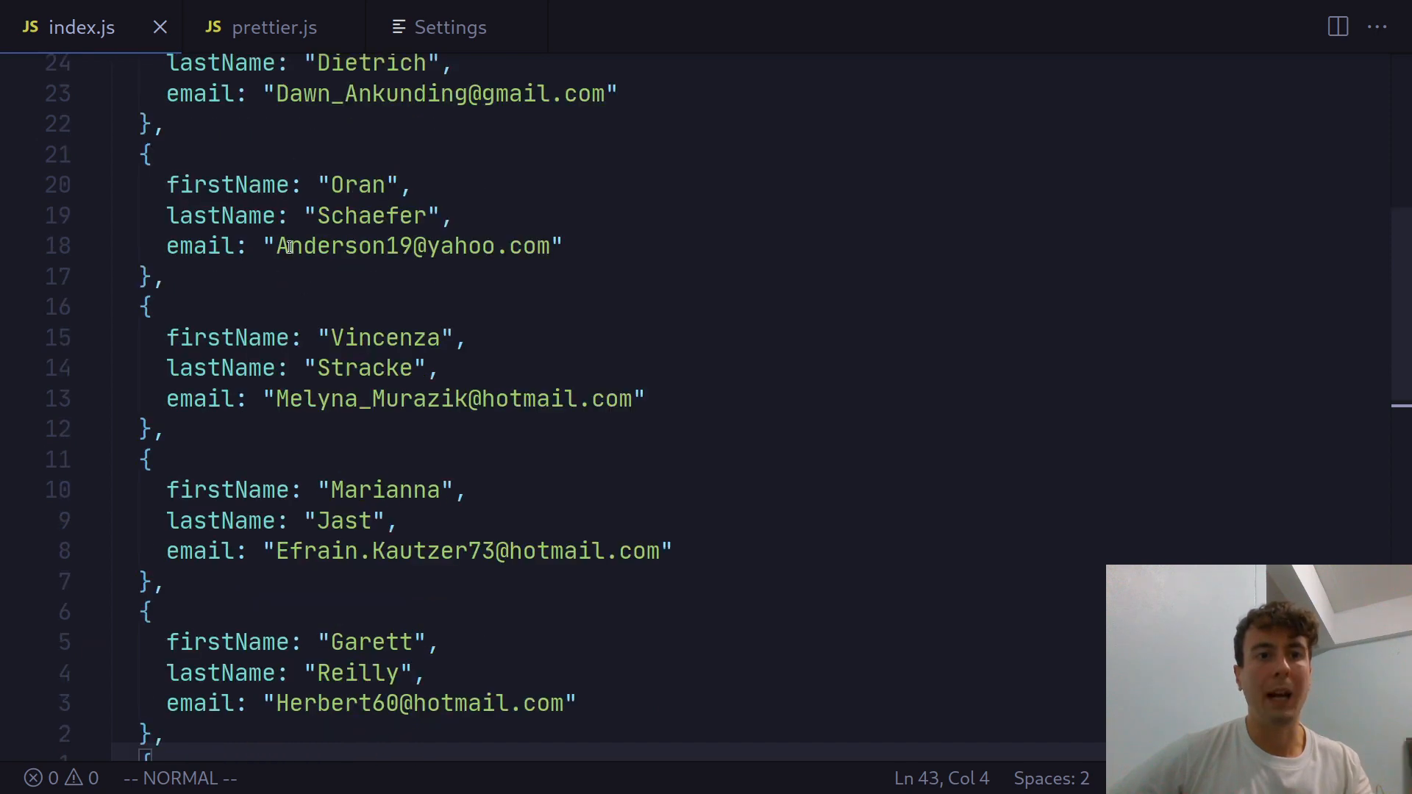
{"action": "mouse_move", "coordinate": [312, 275]}
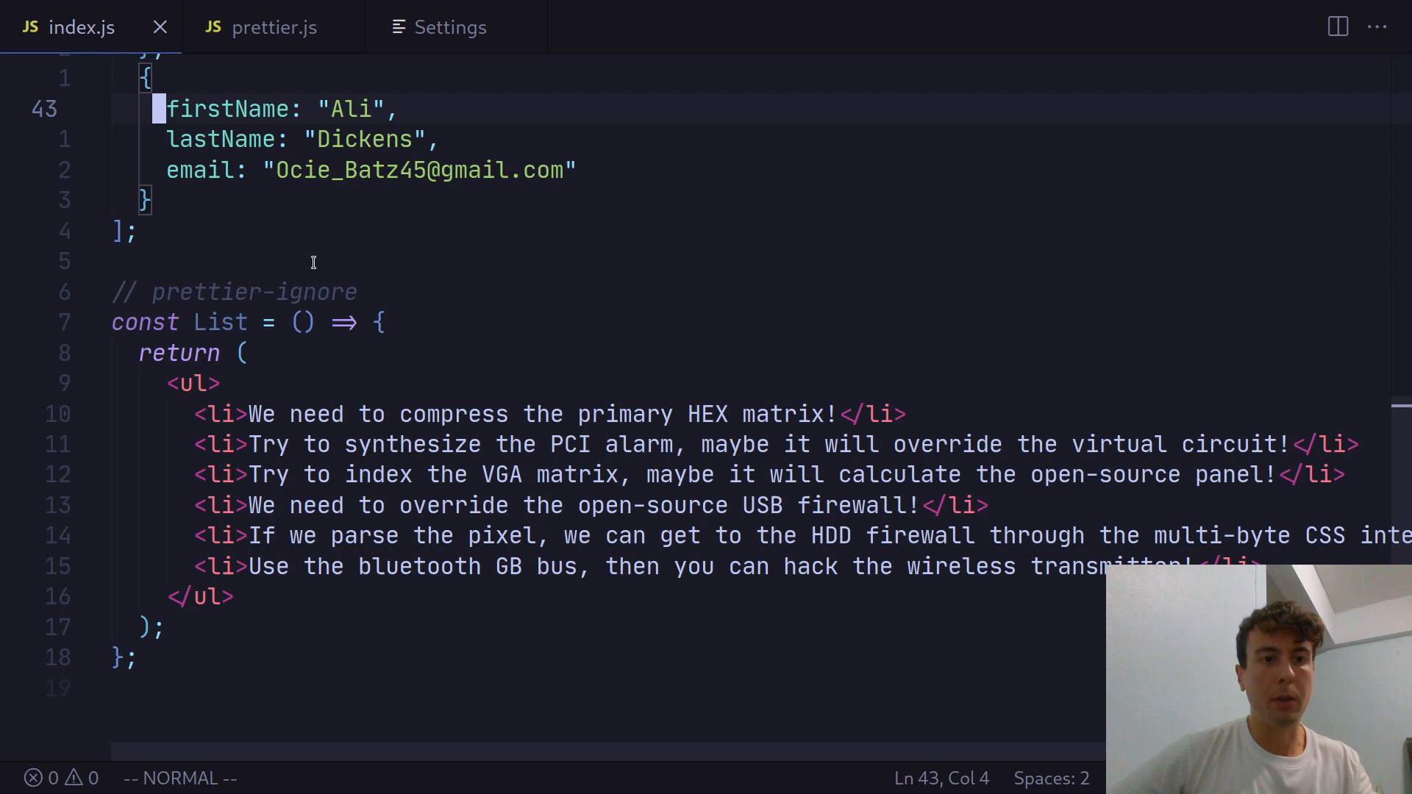
{"action": "scroll", "scroll_direction": "down", "scroll_amount": 3}
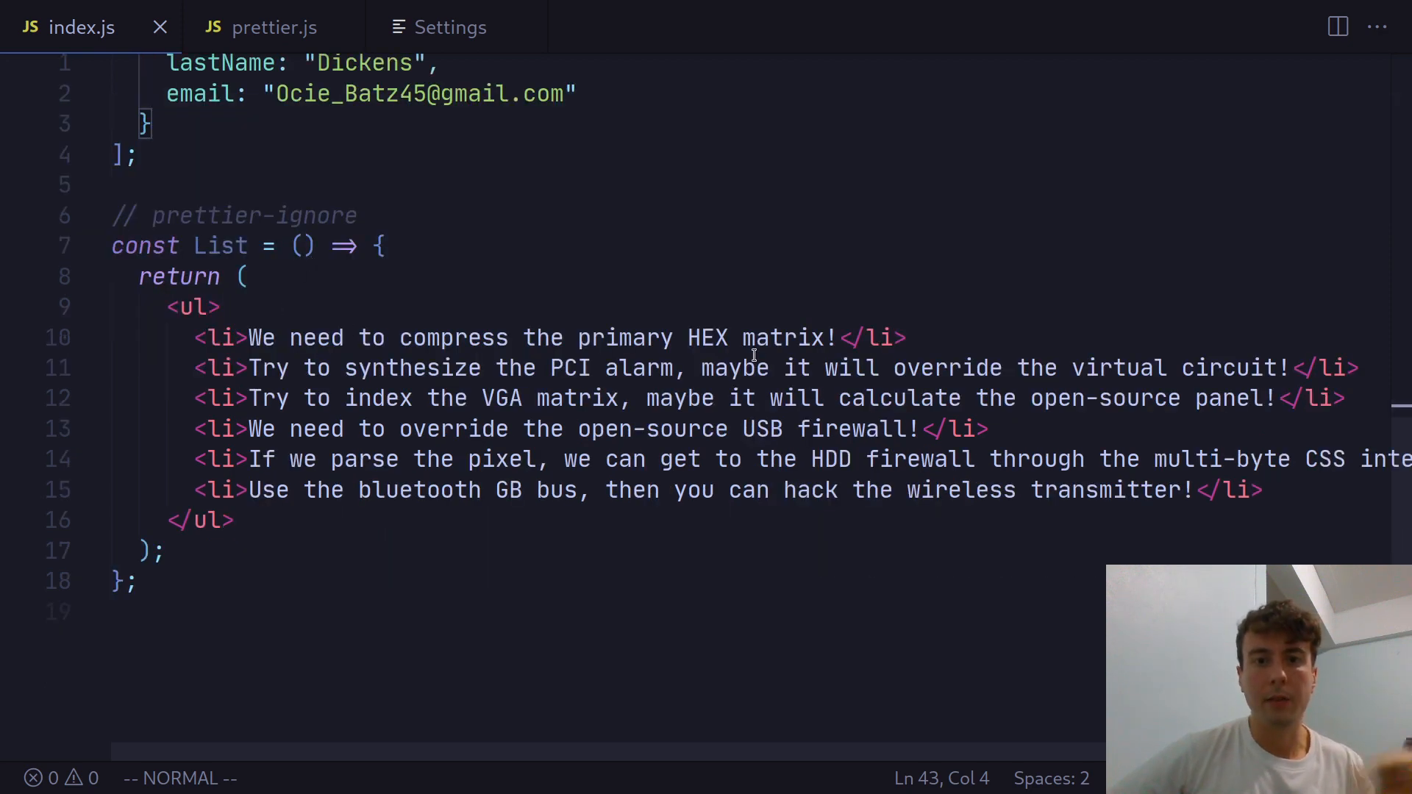
{"action": "mouse_move", "coordinate": [654, 312]}
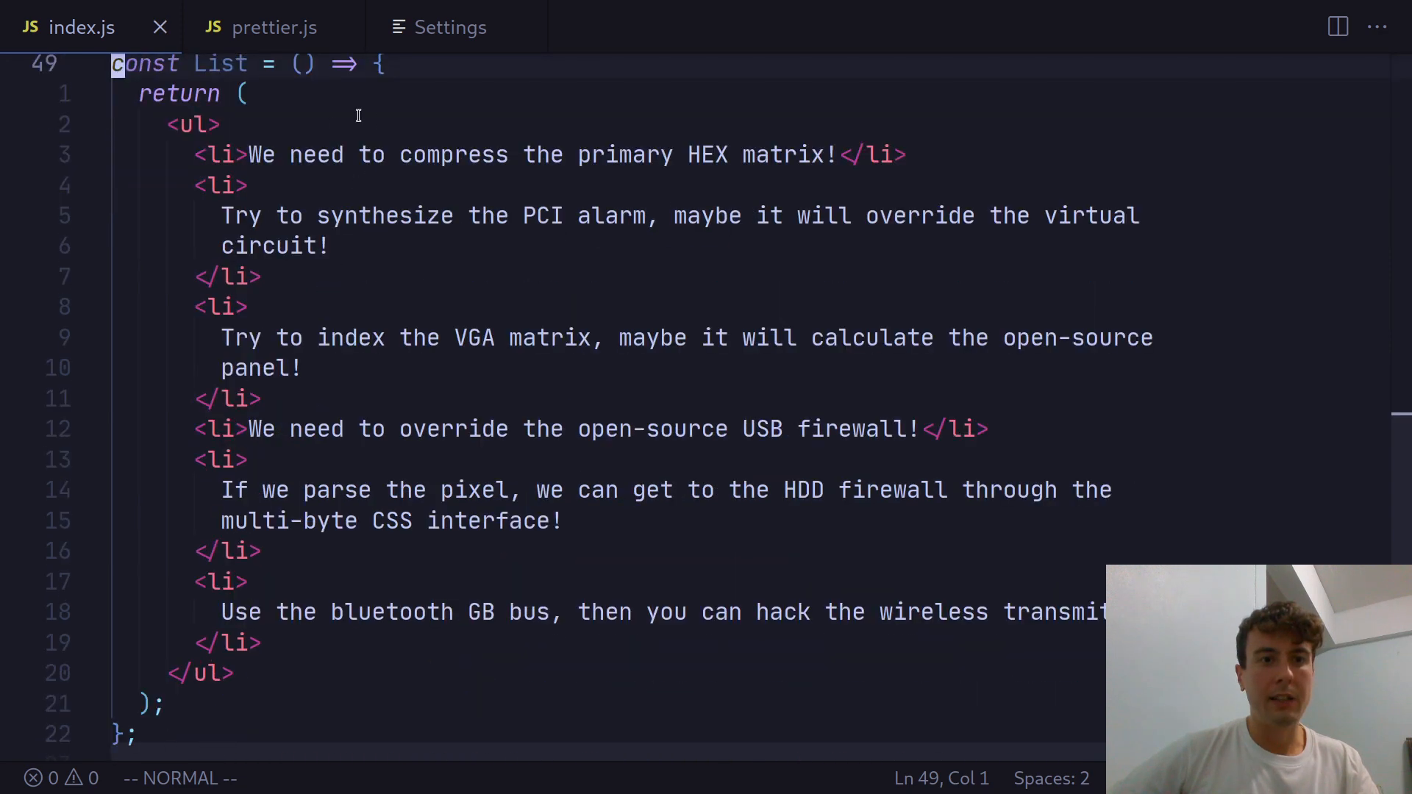
{"action": "mouse_move", "coordinate": [279, 225]}
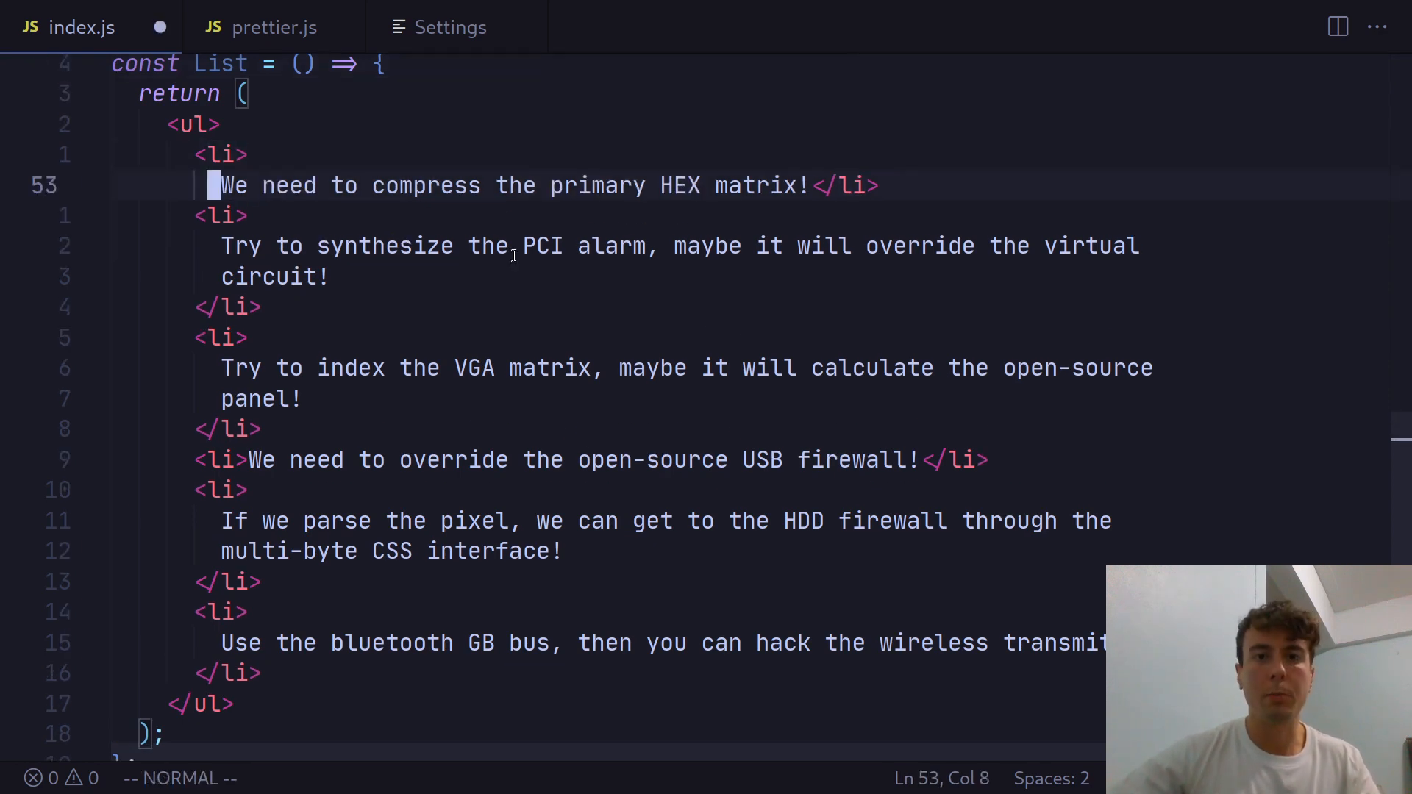
Step: Break the first list item's closing tag onto its own line and leave insert mode
{"action": "key", "text": "End"}
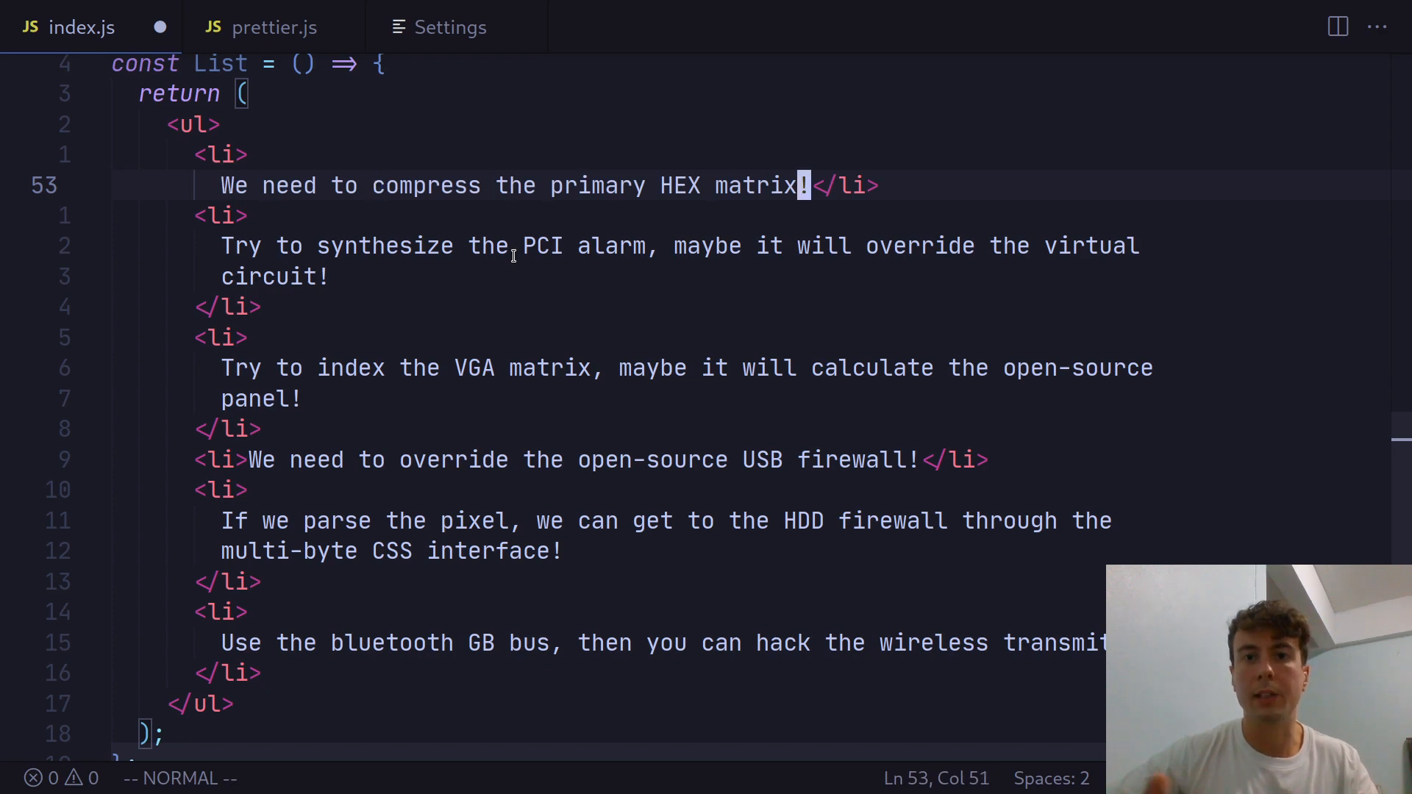
{"action": "key", "text": "Enter"}
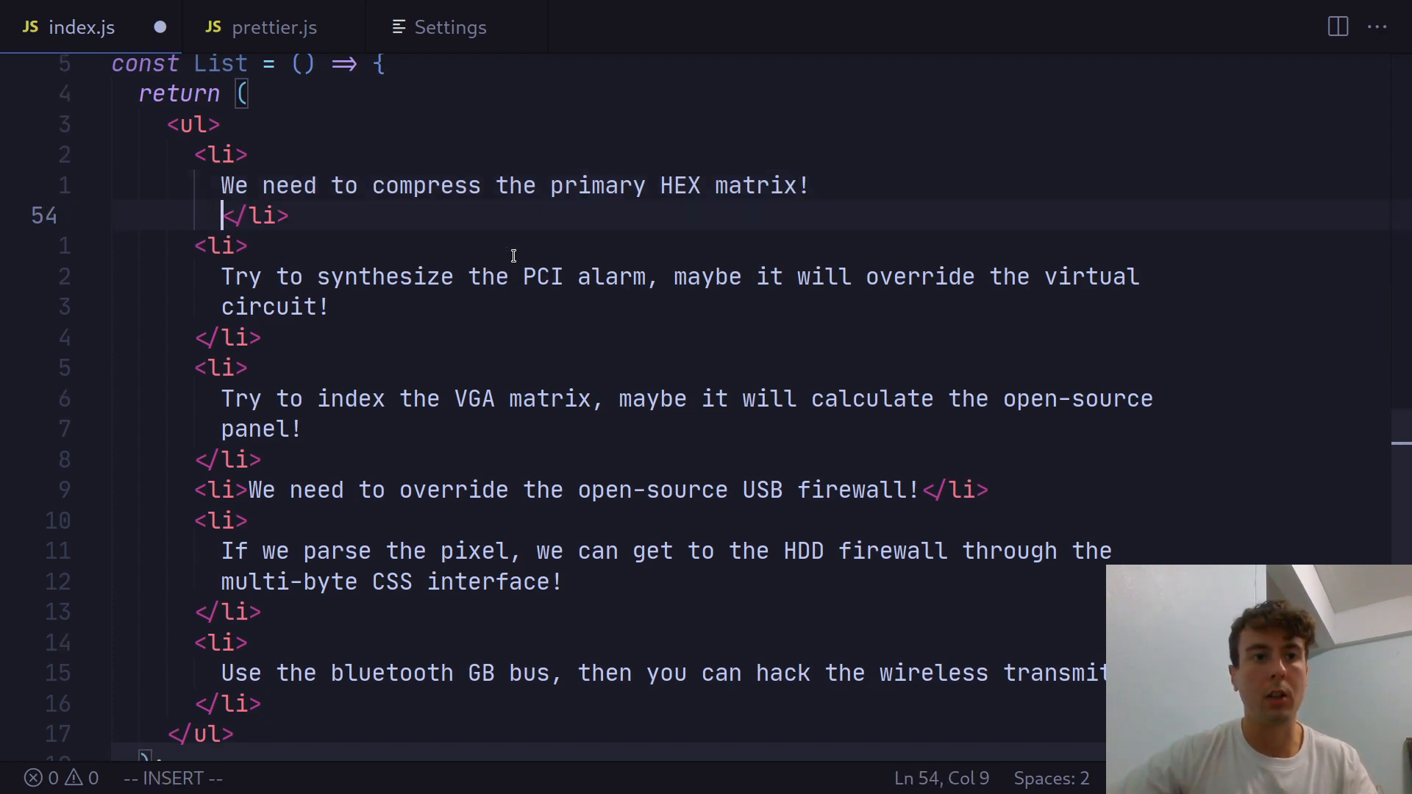
{"action": "key", "text": "Escape"}
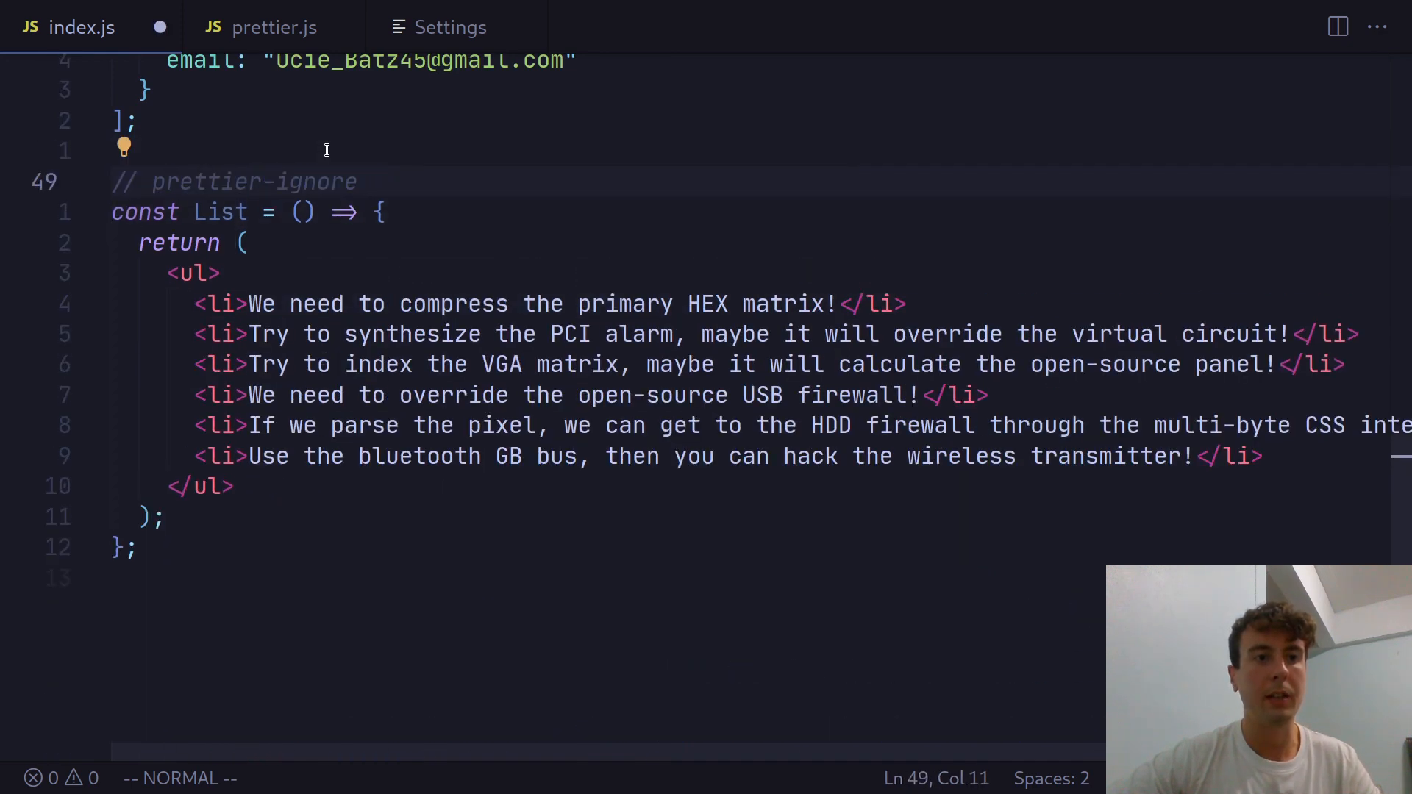
{"action": "mouse_move", "coordinate": [270, 182]}
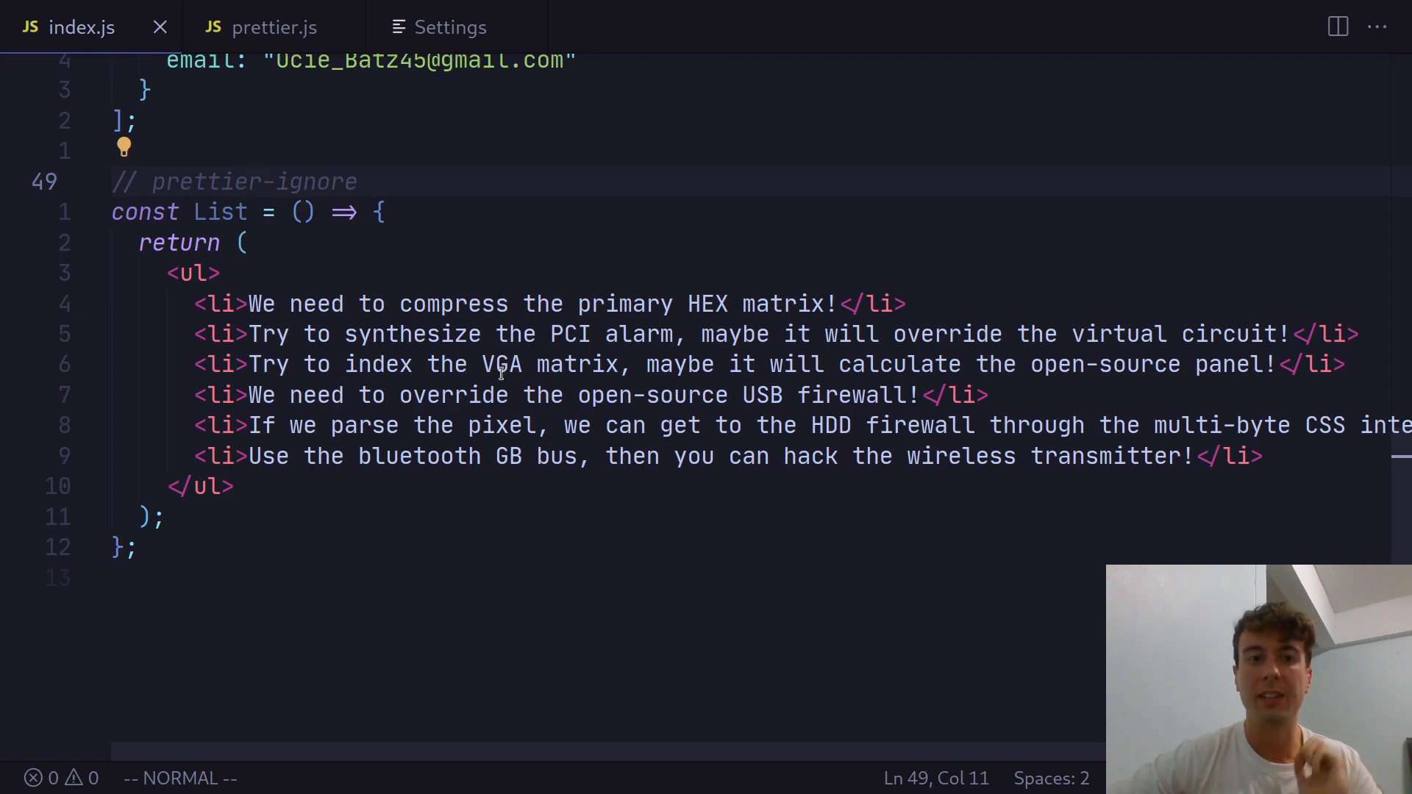
{"action": "mouse_move", "coordinate": [468, 394]}
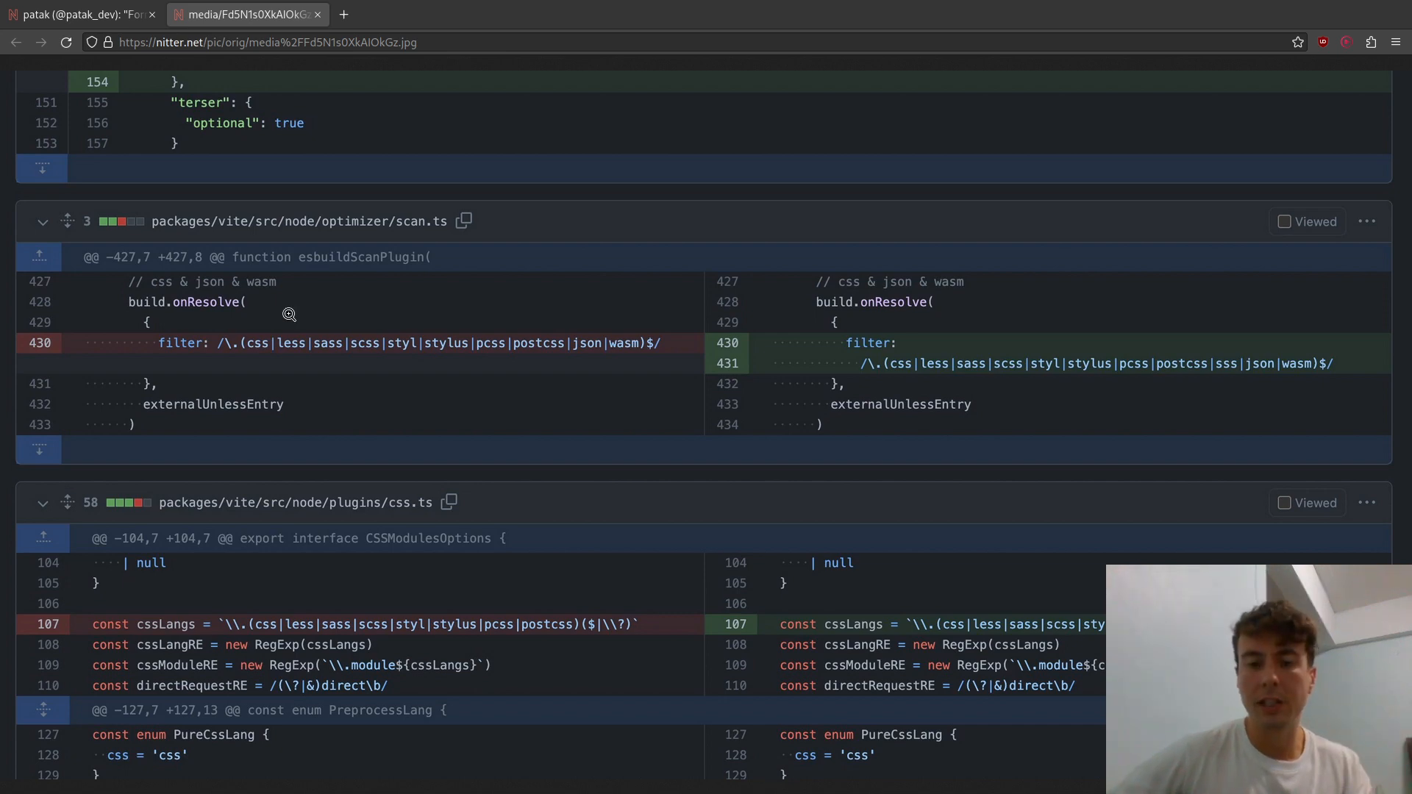
{"action": "mouse_move", "coordinate": [553, 582]}
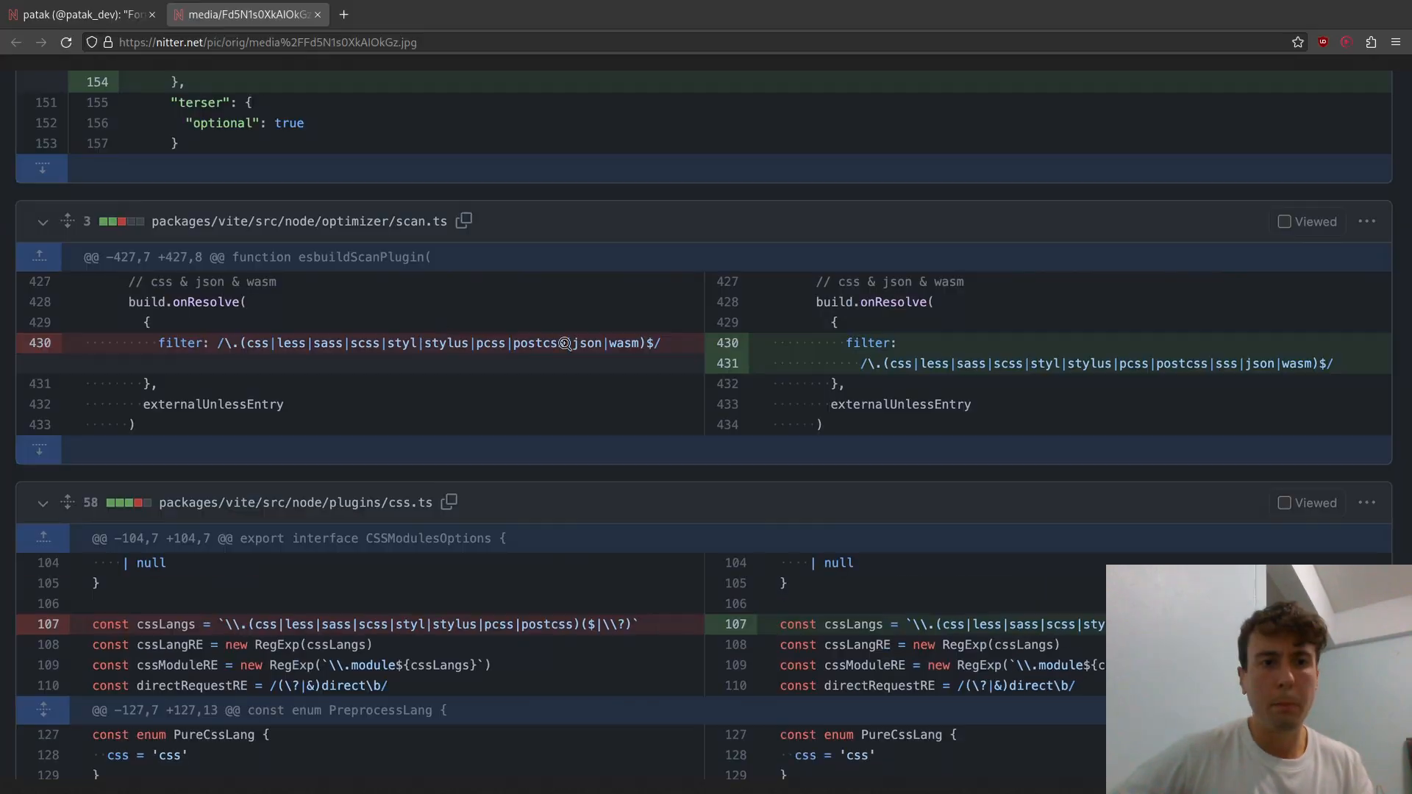
{"action": "mouse_move", "coordinate": [952, 364]}
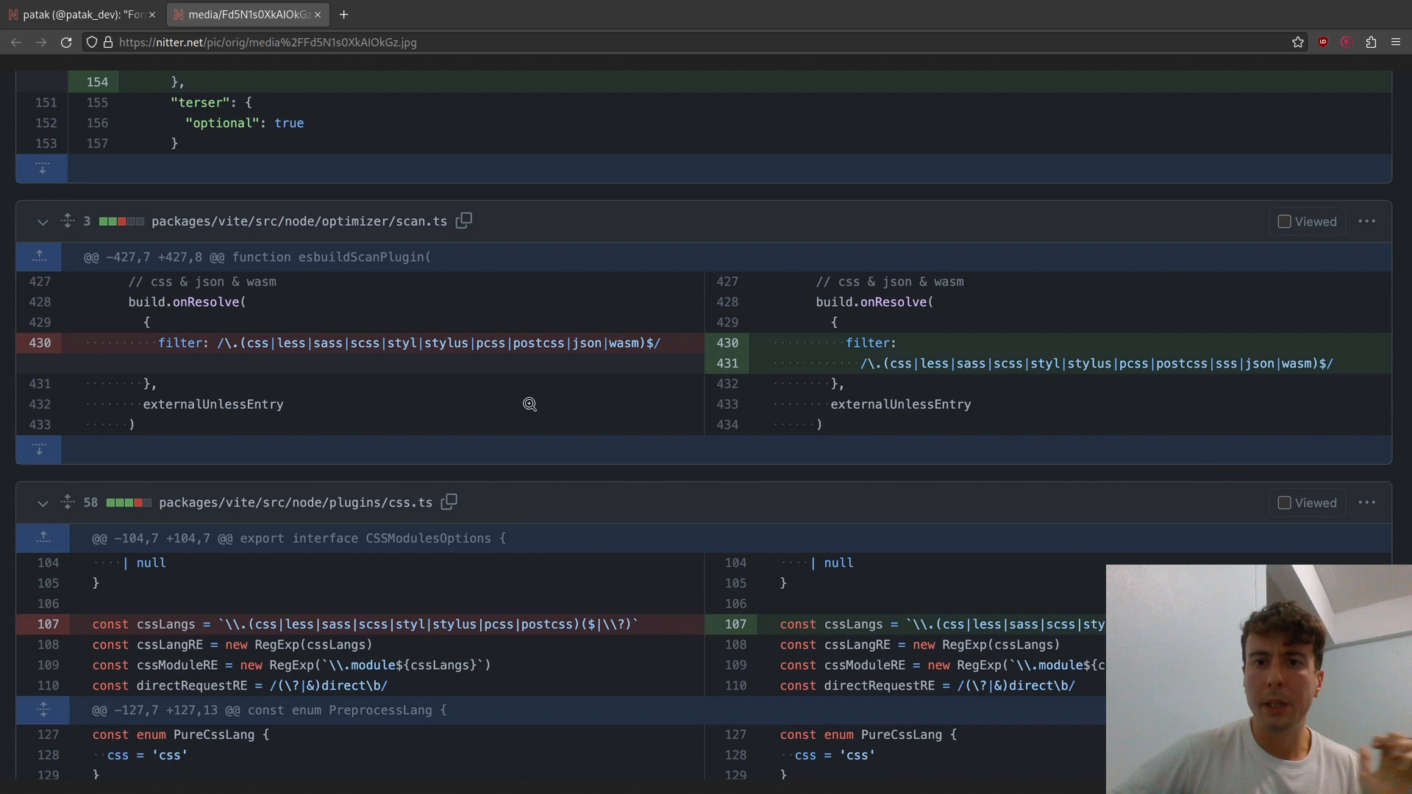
{"action": "mouse_move", "coordinate": [891, 358]}
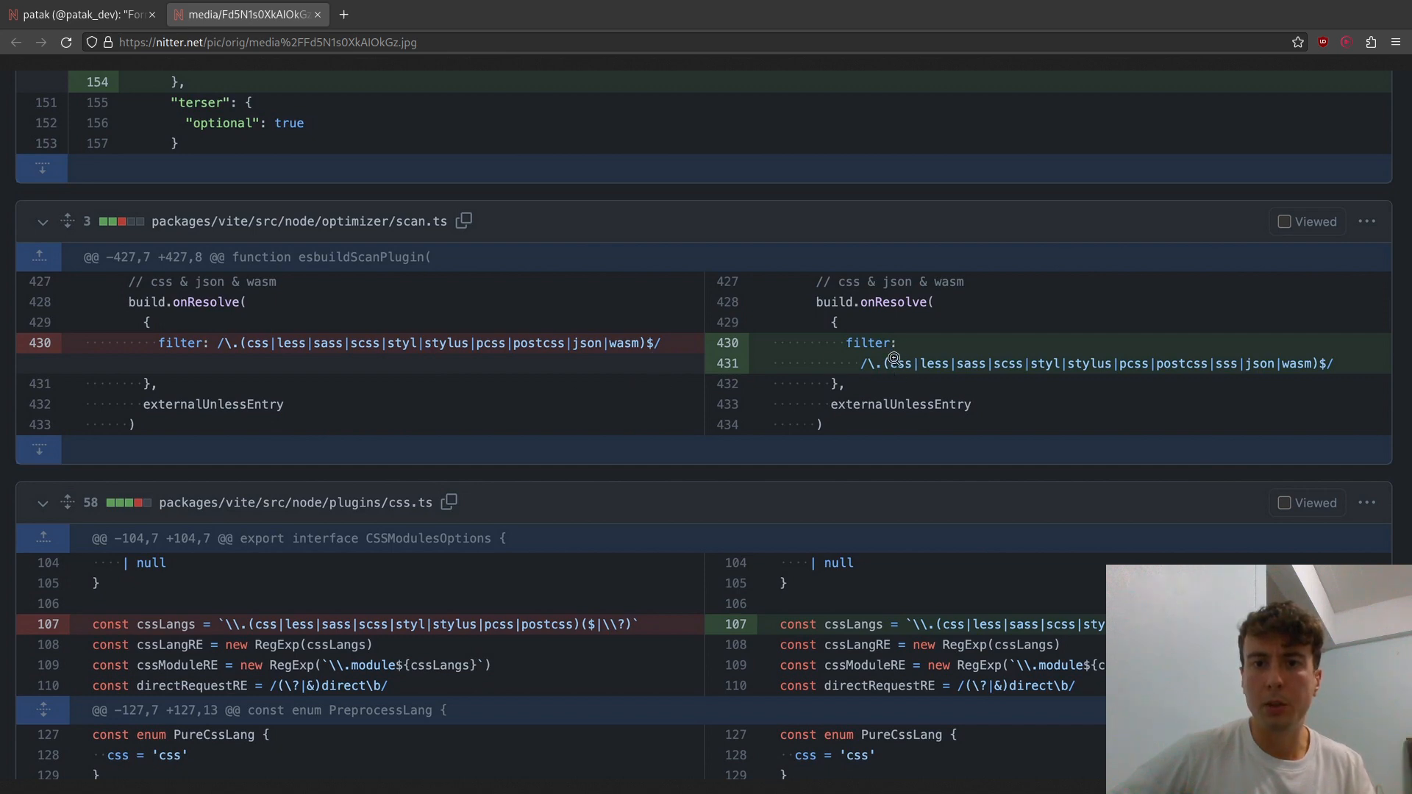
{"action": "mouse_move", "coordinate": [671, 370]}
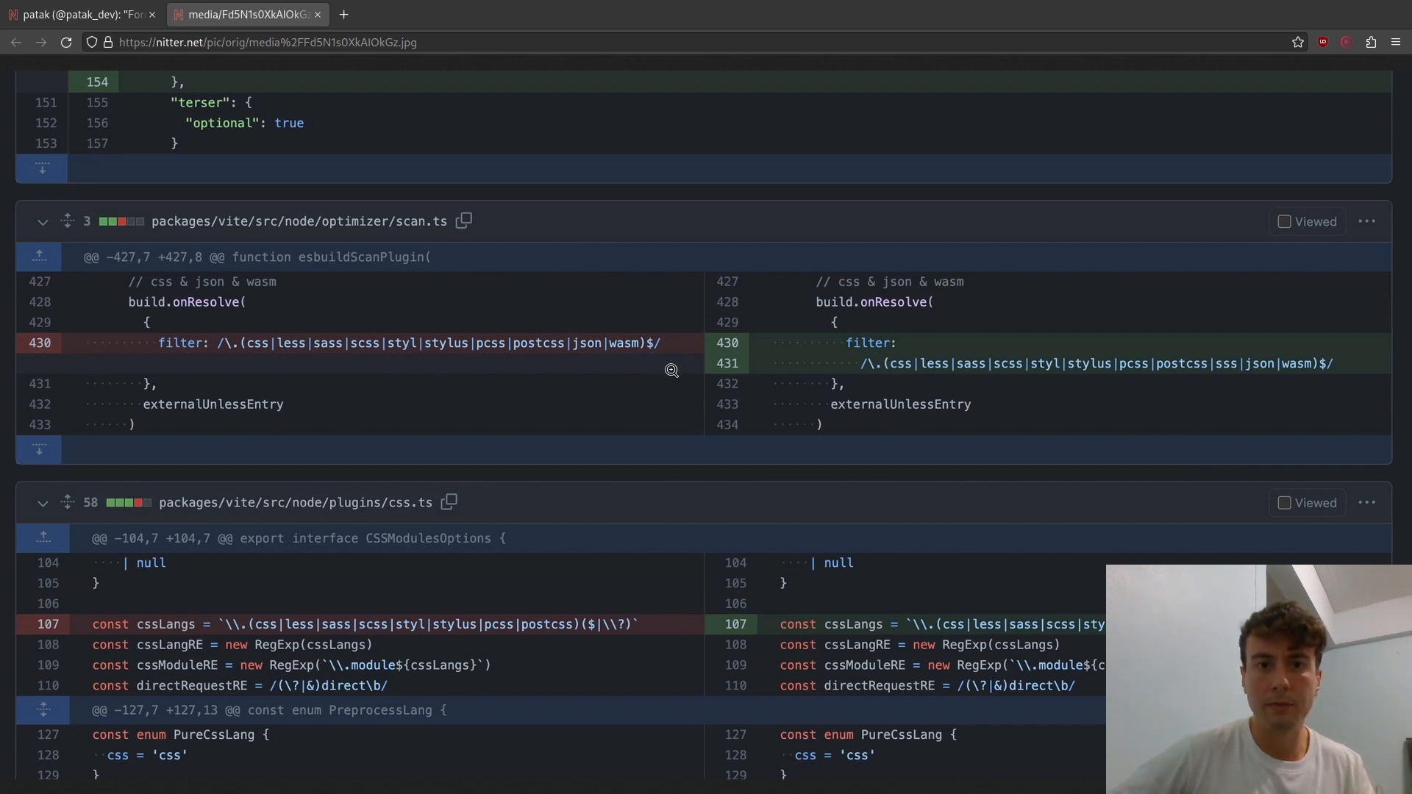
{"action": "mouse_move", "coordinate": [1132, 378]}
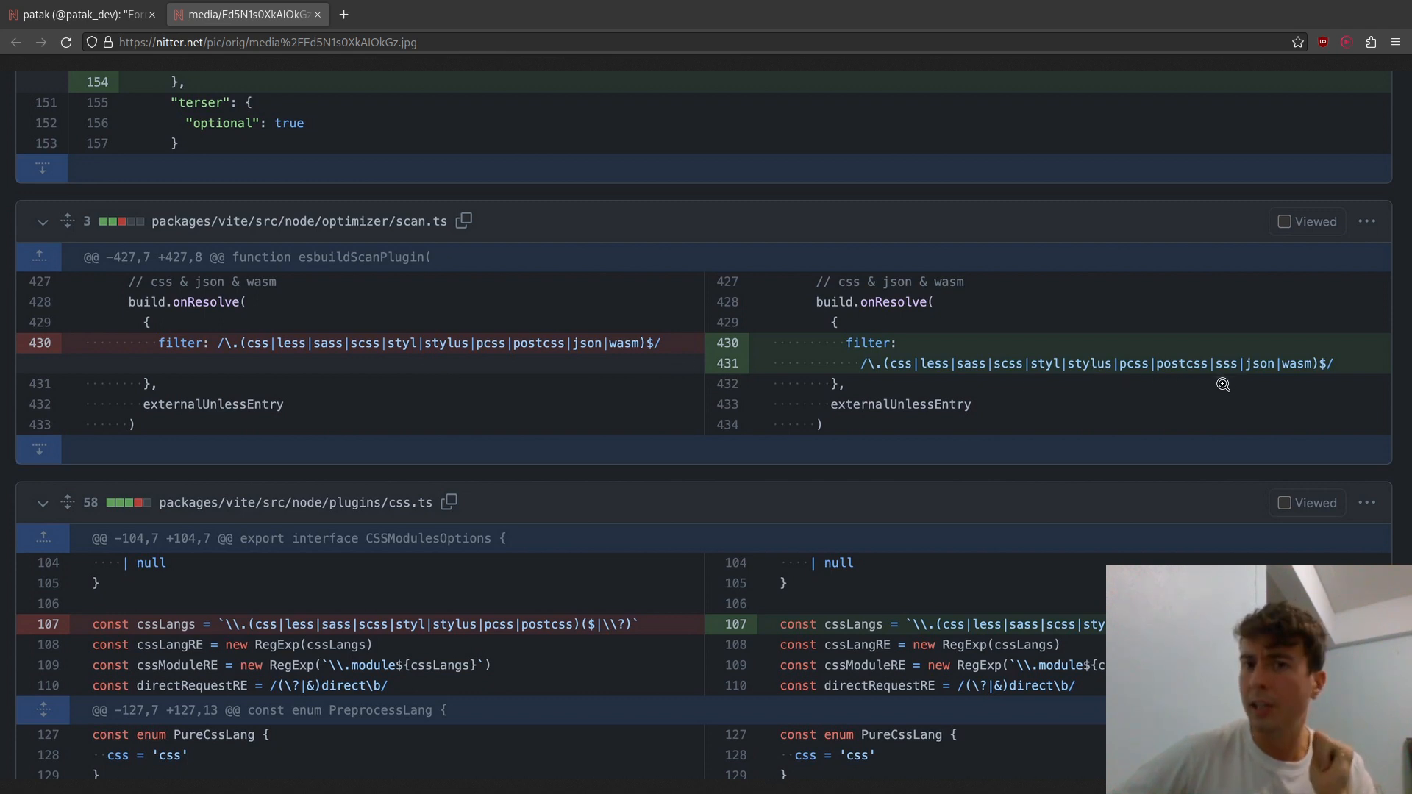
{"action": "mouse_move", "coordinate": [1218, 394]}
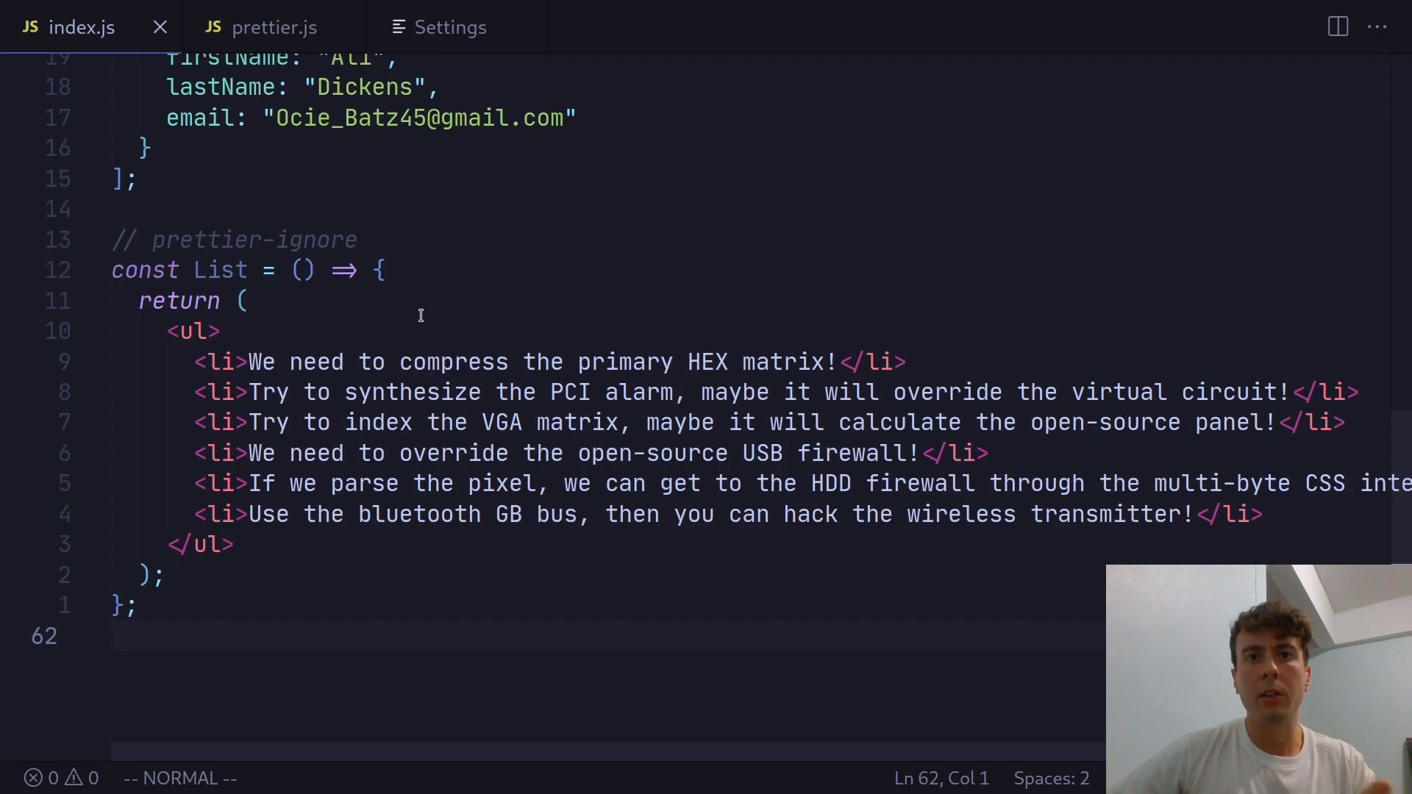
{"action": "mouse_move", "coordinate": [413, 291]}
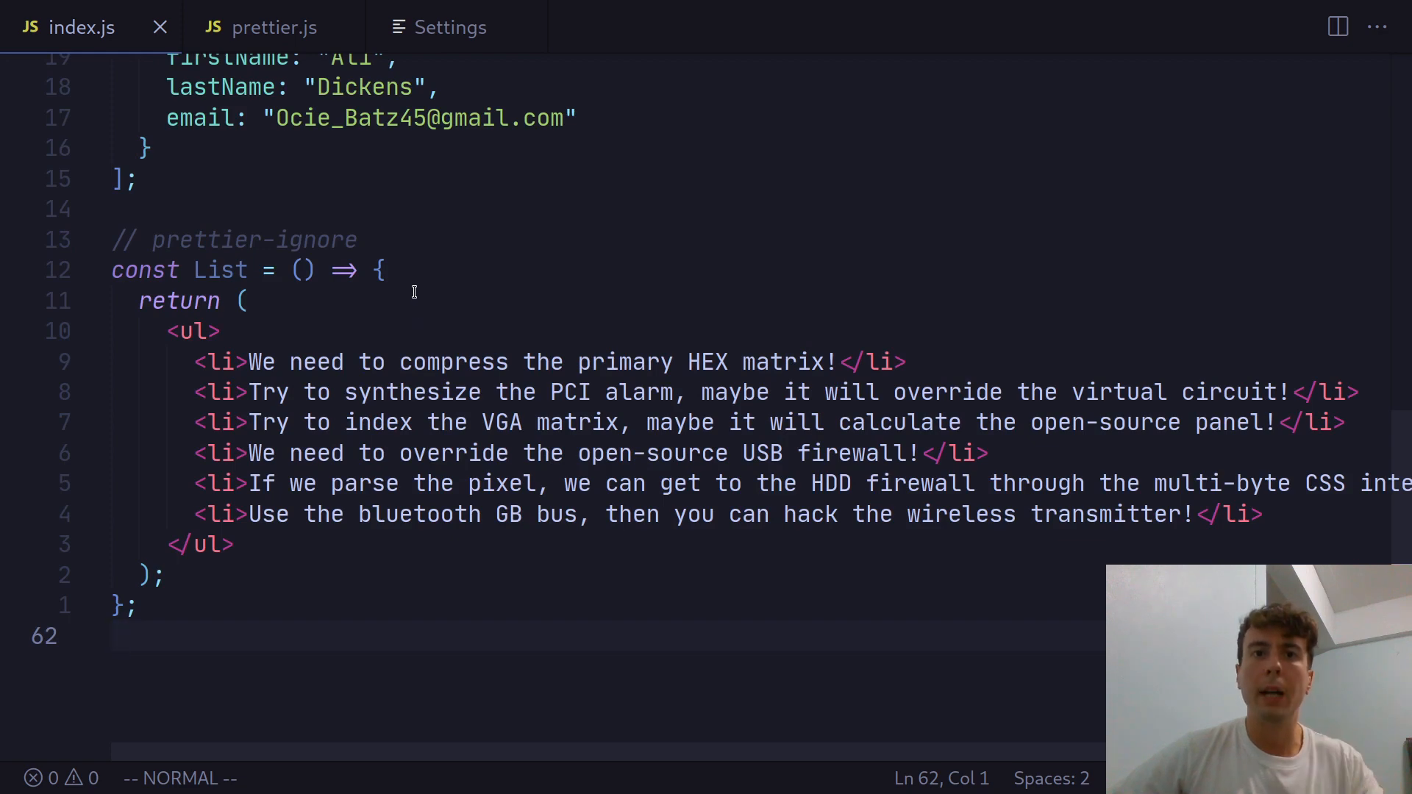
{"action": "mouse_move", "coordinate": [468, 87]}
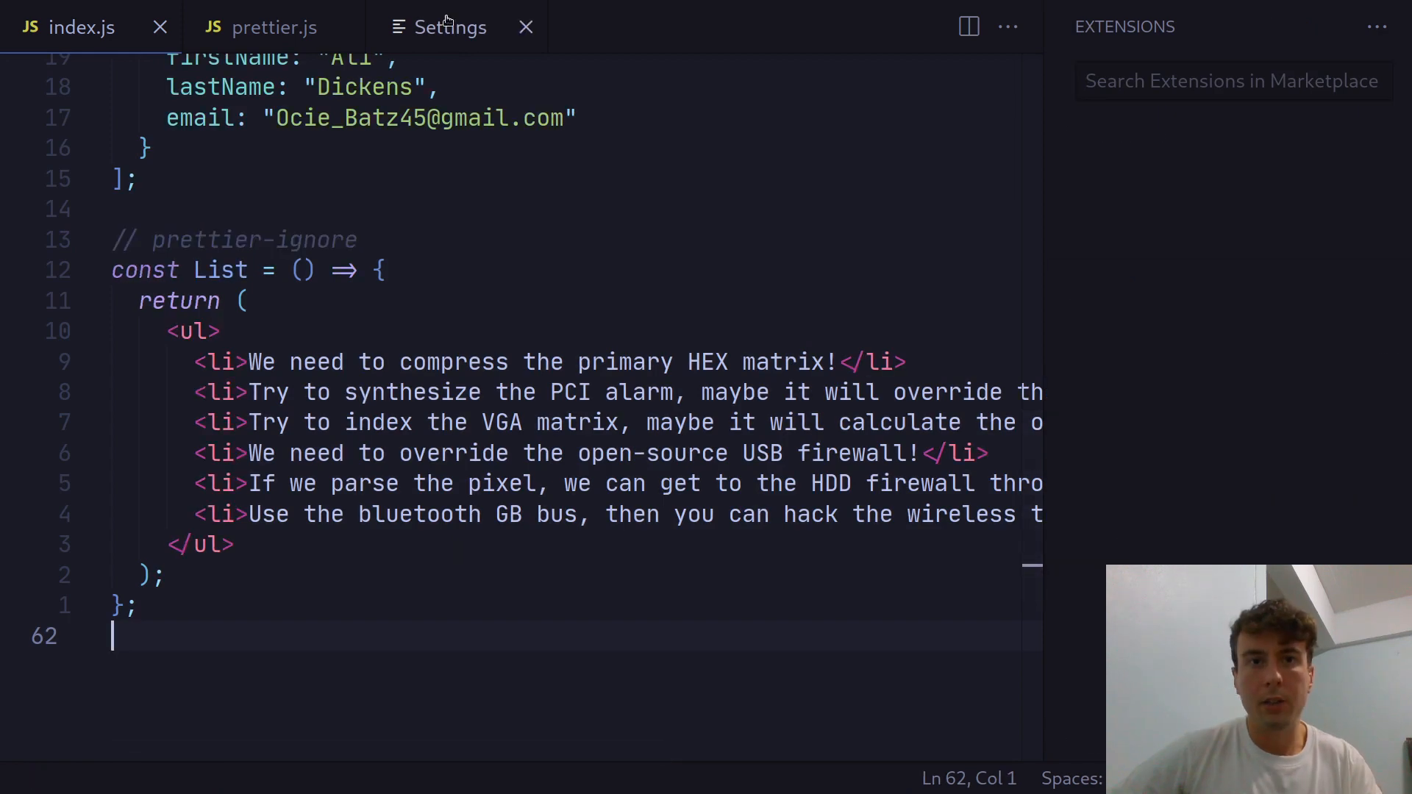
Step: Enable JavaScript › Format: Enable in Settings via a 'formatter' search, then return to index.js
{"action": "left_click", "coordinate": [451, 27]}
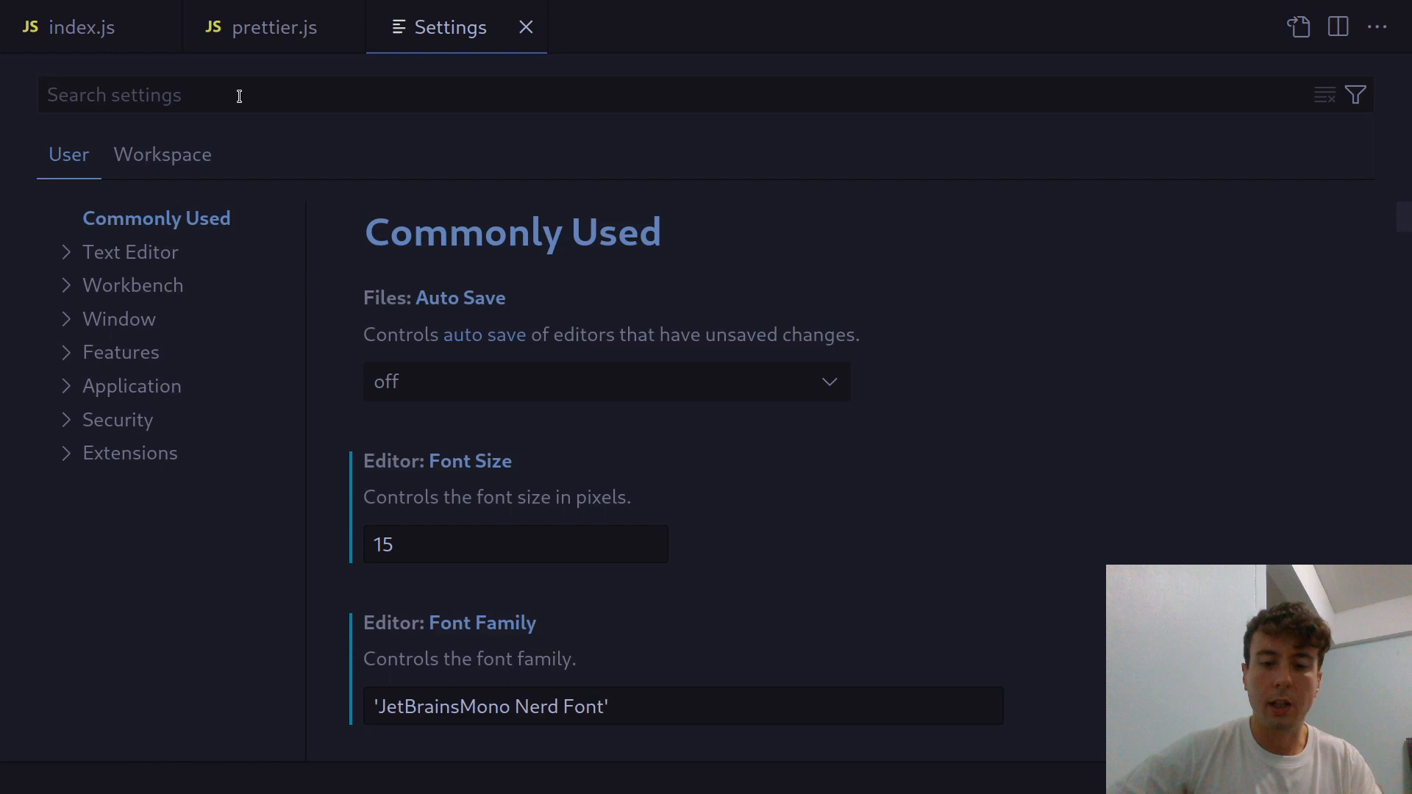
{"action": "type", "text": "formatter"}
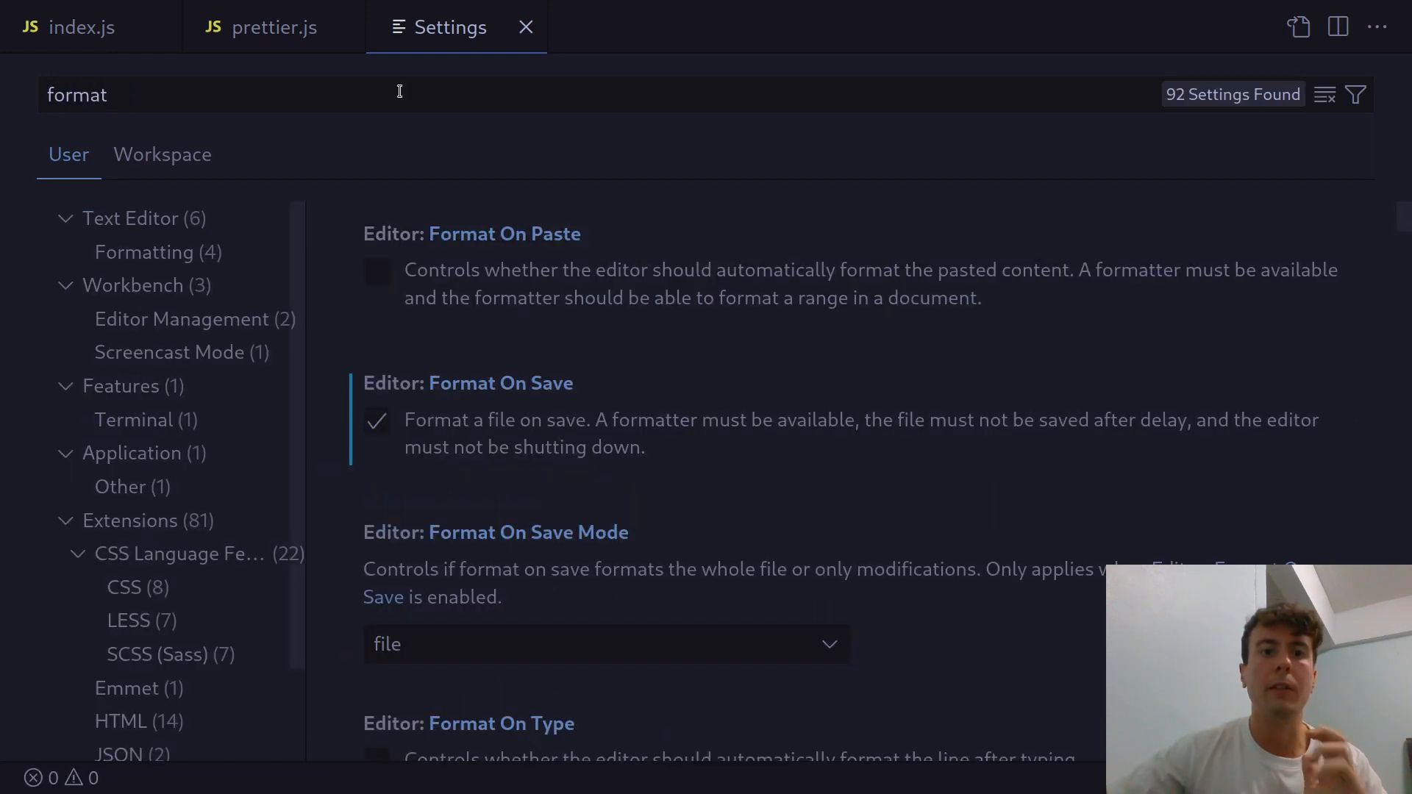
{"action": "scroll", "scroll_direction": "down", "scroll_amount": 3}
{"action": "type", "text": " javascript"}
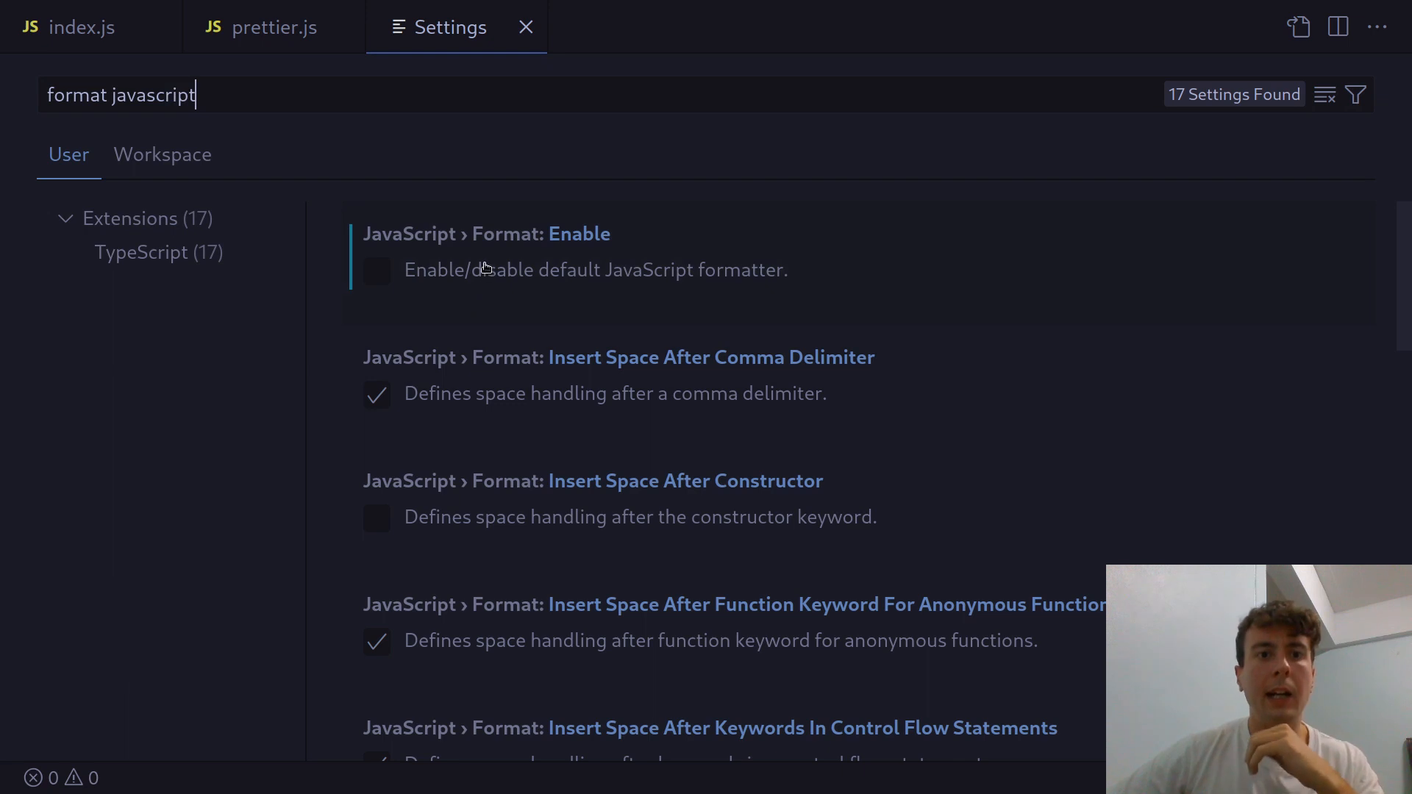
{"action": "left_click", "coordinate": [375, 271]}
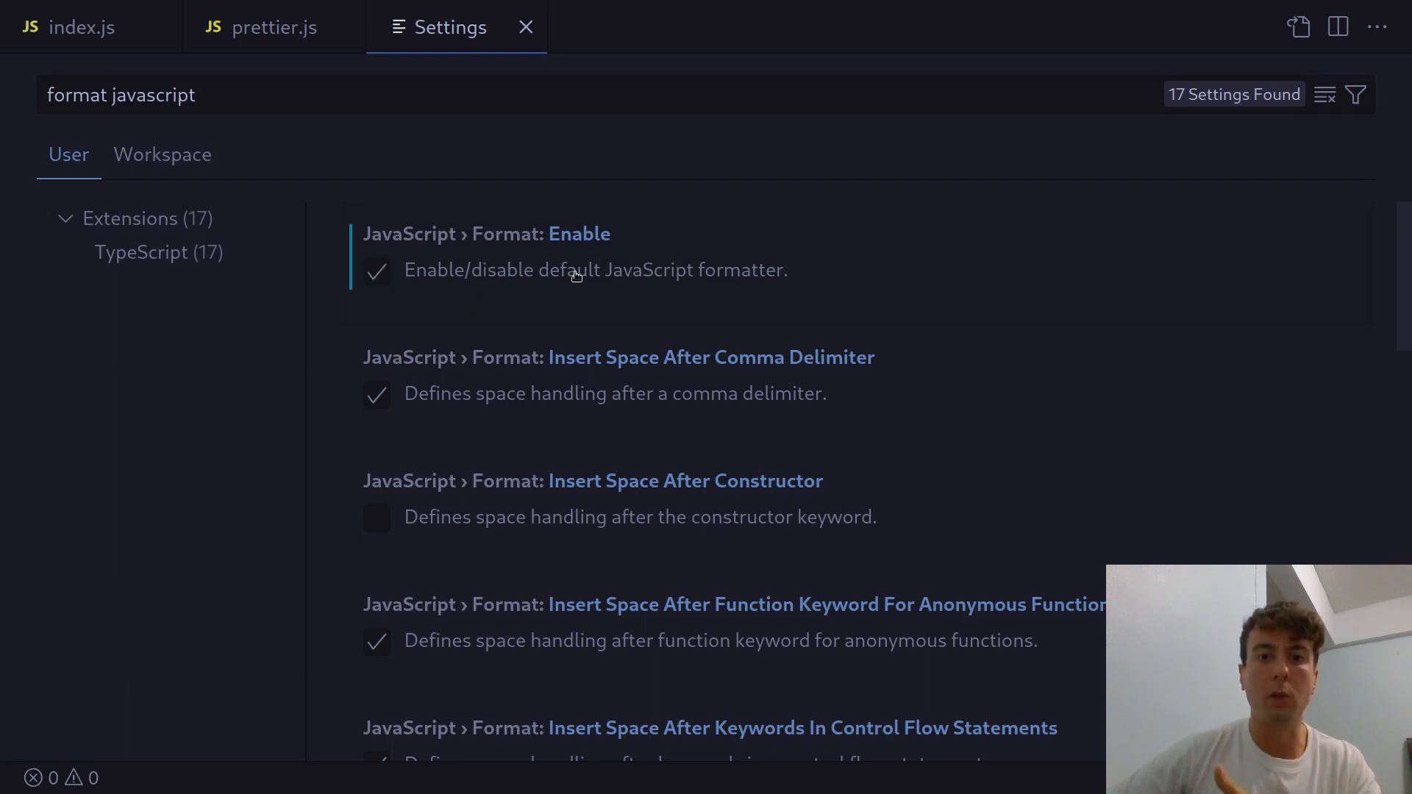
{"action": "left_click", "coordinate": [68, 27]}
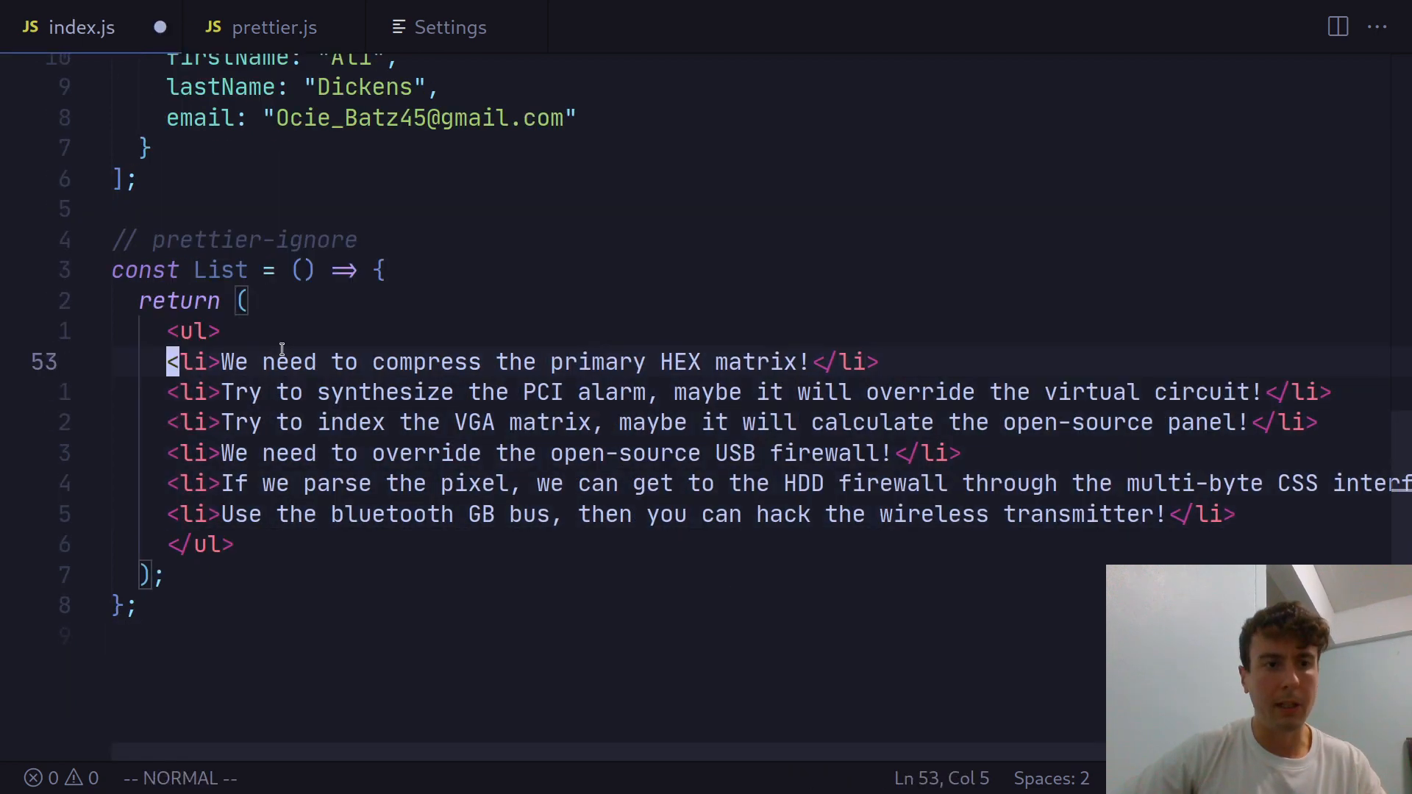
Step: Run Format Document from the command palette and choose to configure a default formatter
{"action": "key", "text": "ctrl+shift+p"}
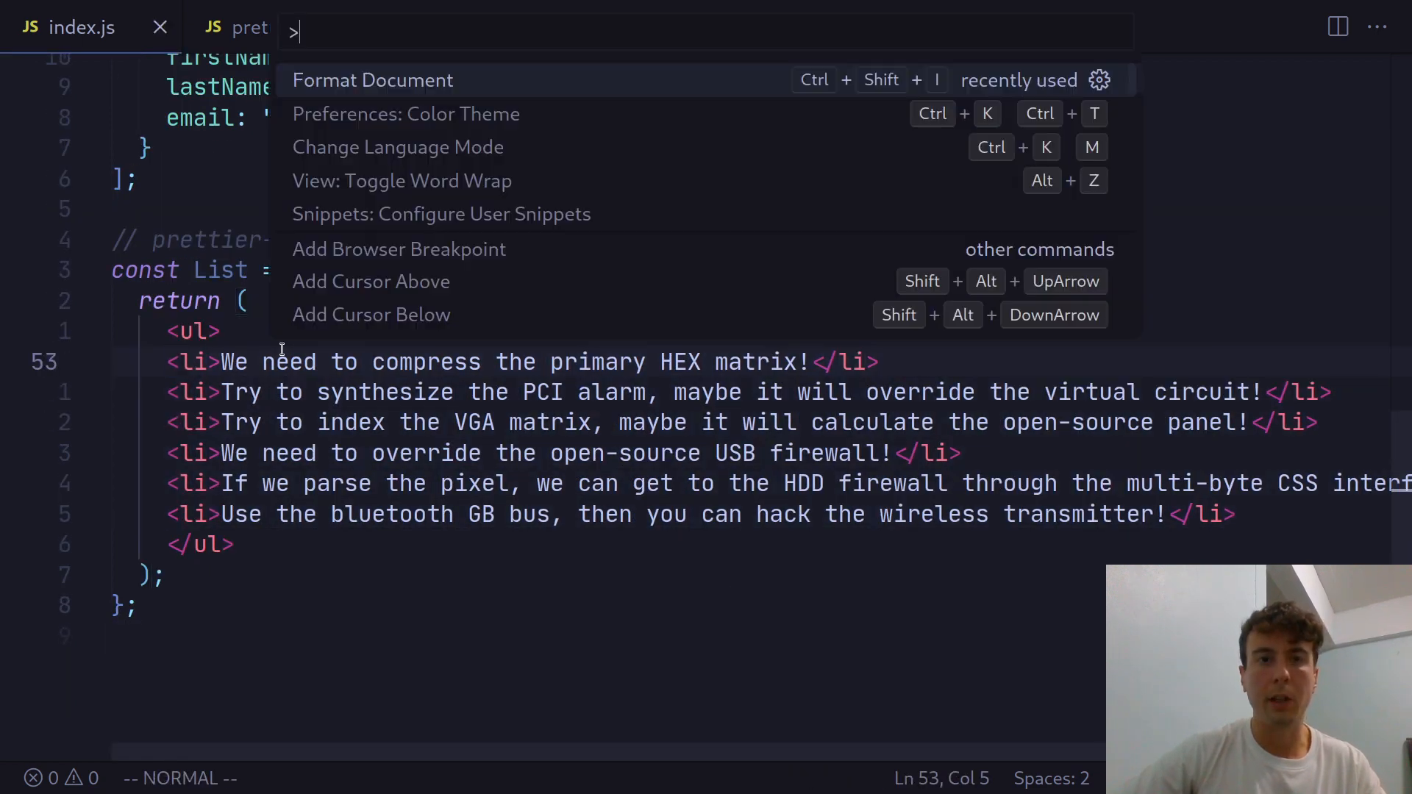
{"action": "left_click", "coordinate": [372, 80]}
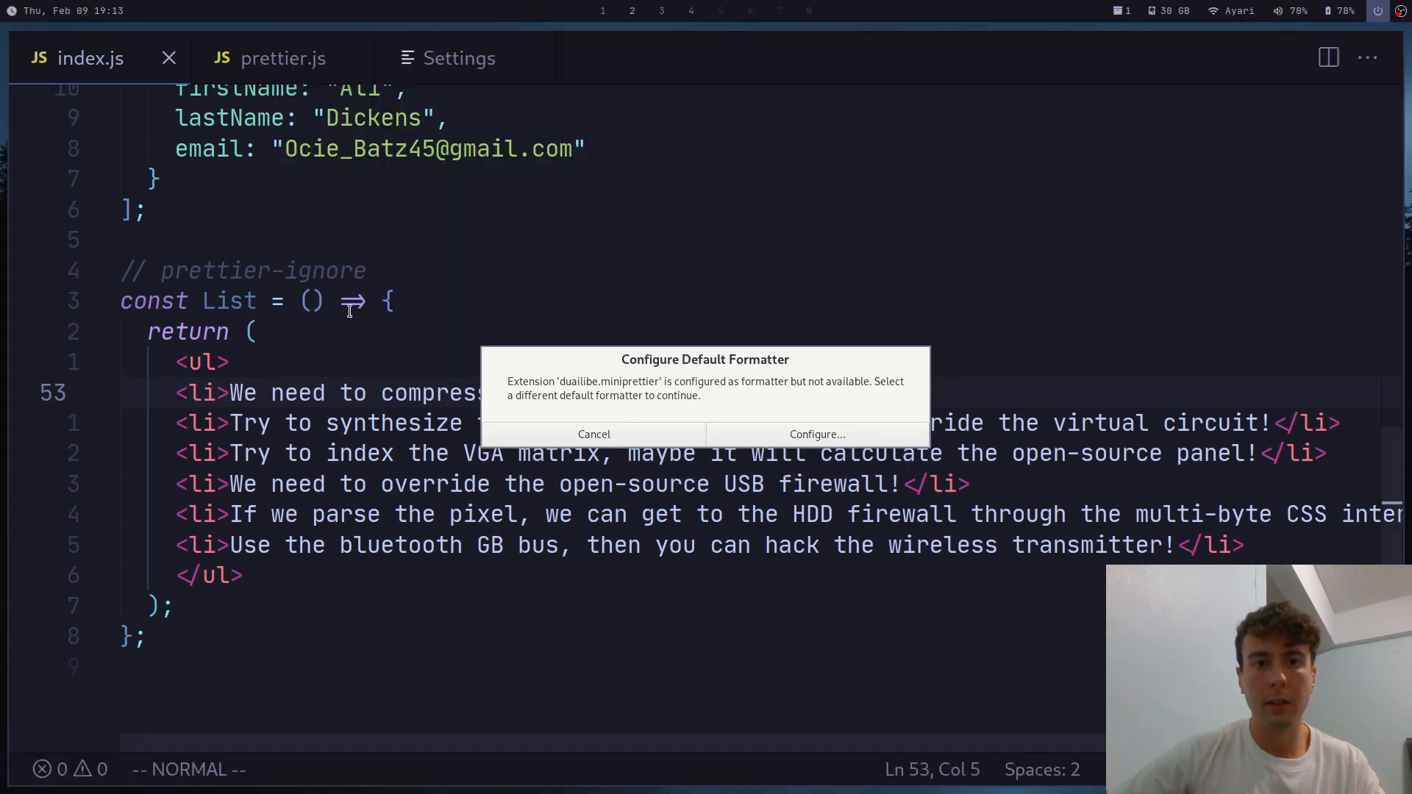
{"action": "left_click", "coordinate": [815, 434]}
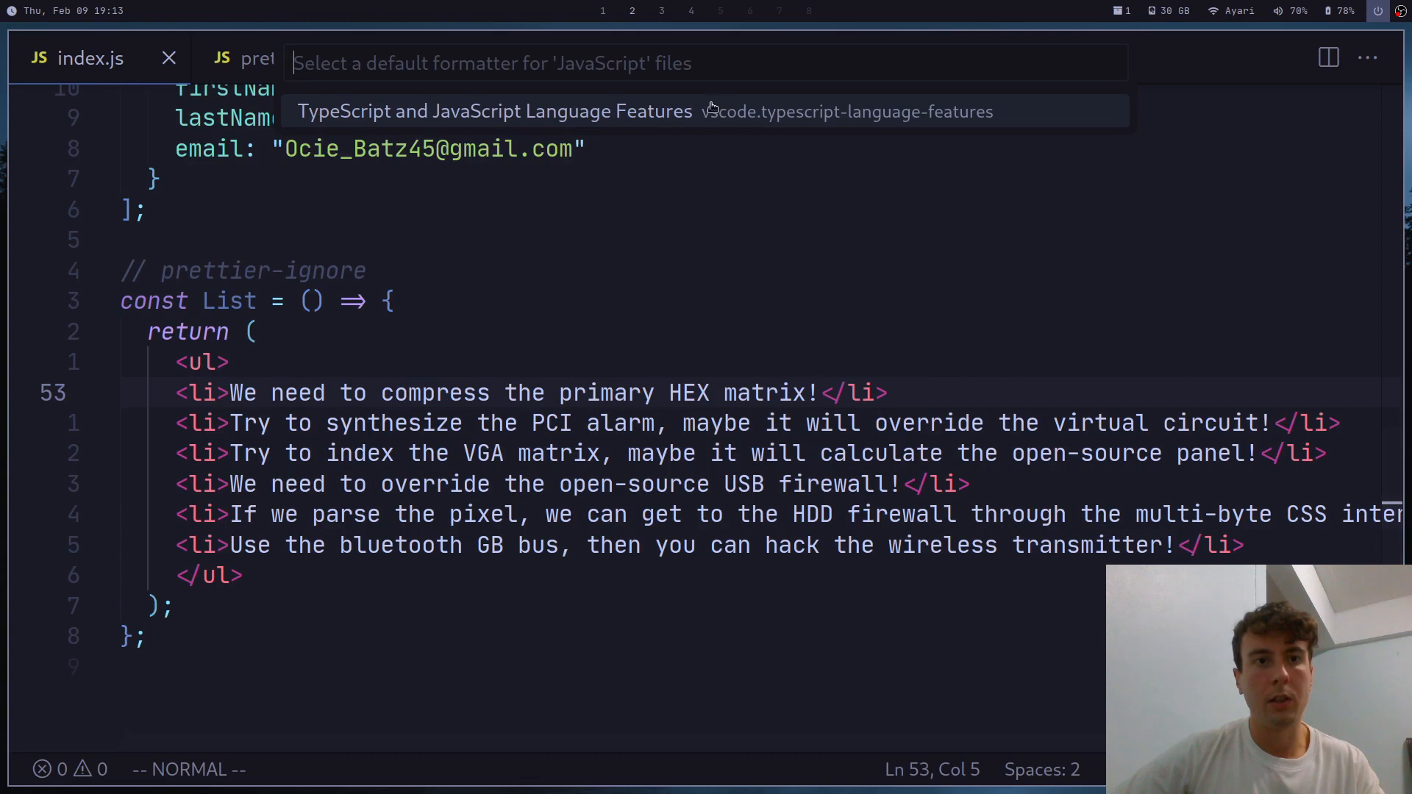
{"action": "mouse_move", "coordinate": [697, 119]}
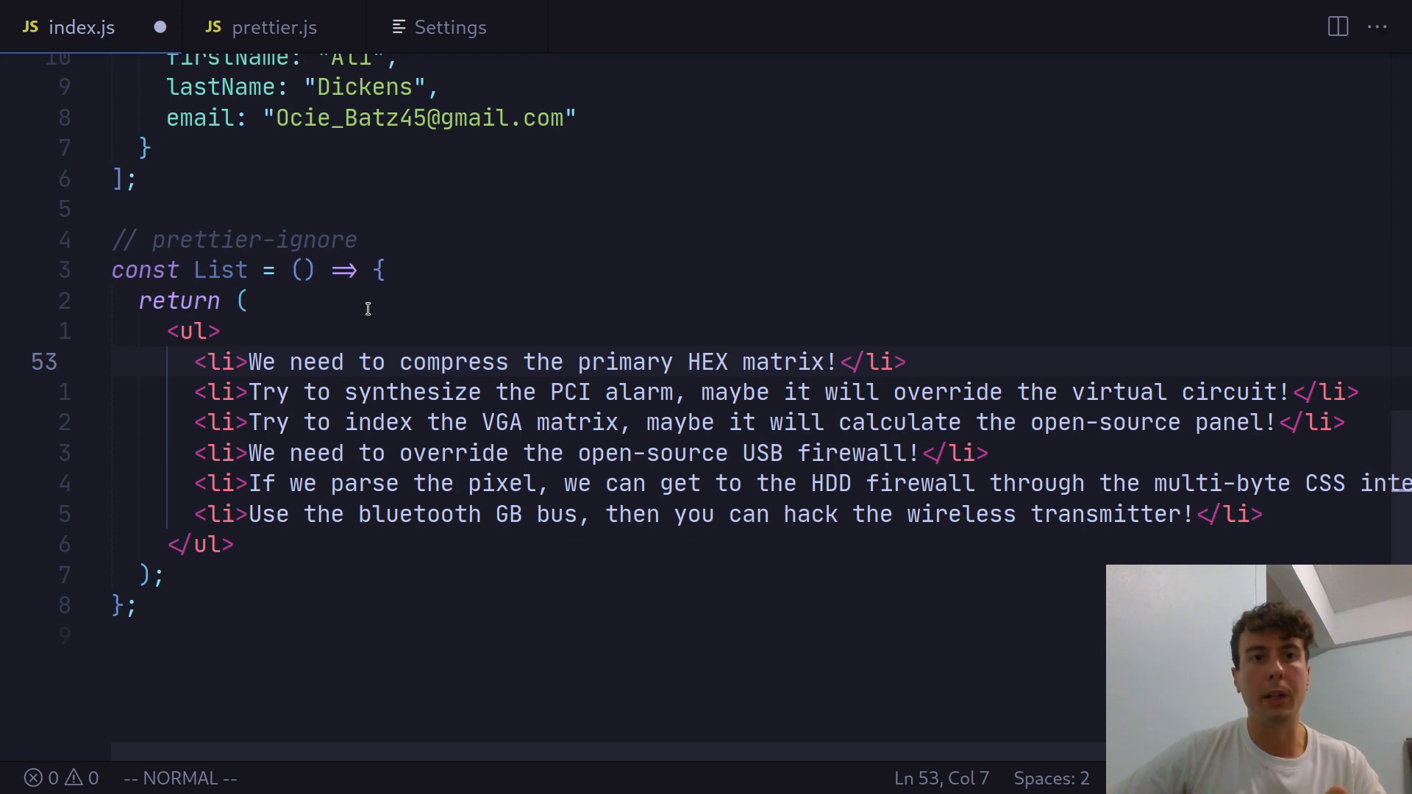
{"action": "left_click", "coordinate": [449, 26]}
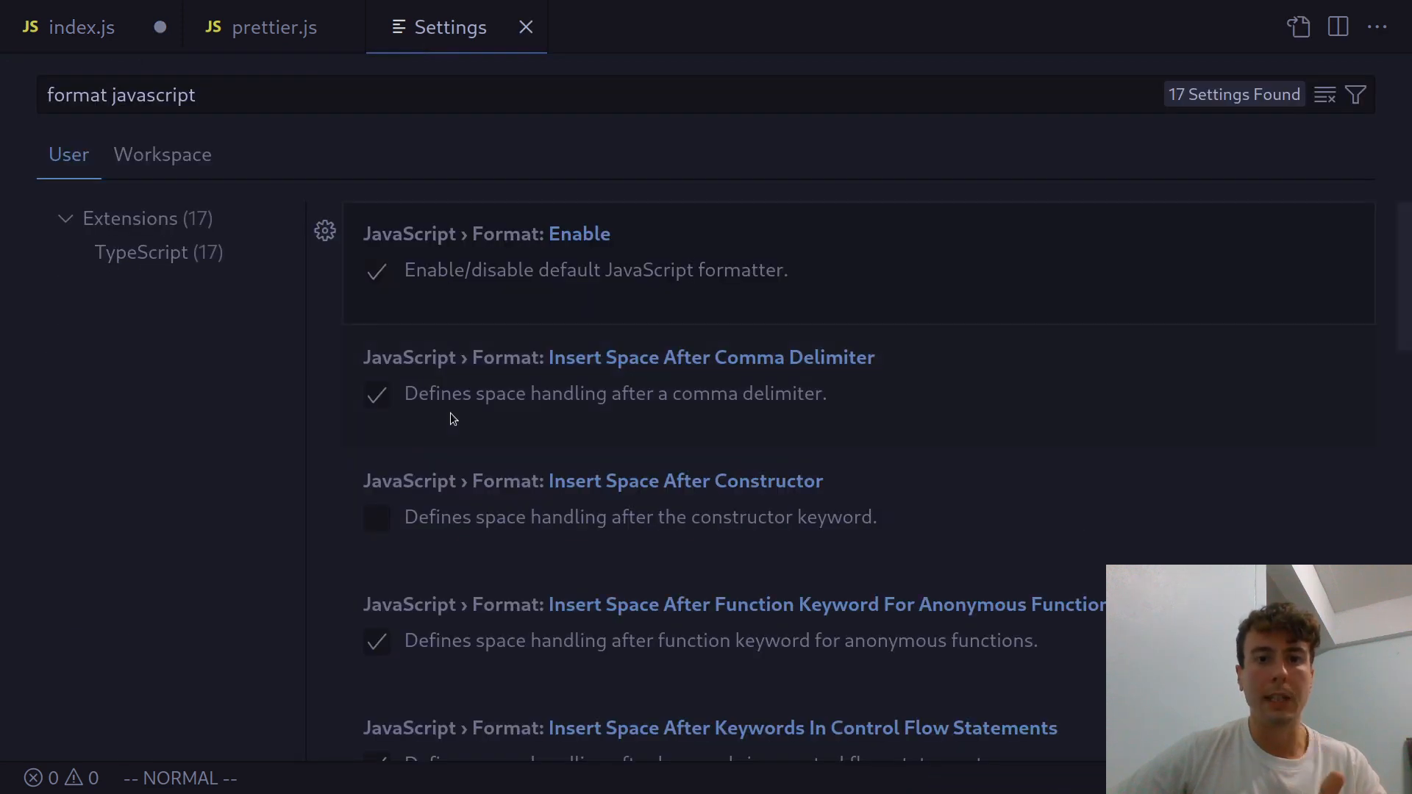
{"action": "scroll", "scroll_direction": "down", "scroll_amount": 3}
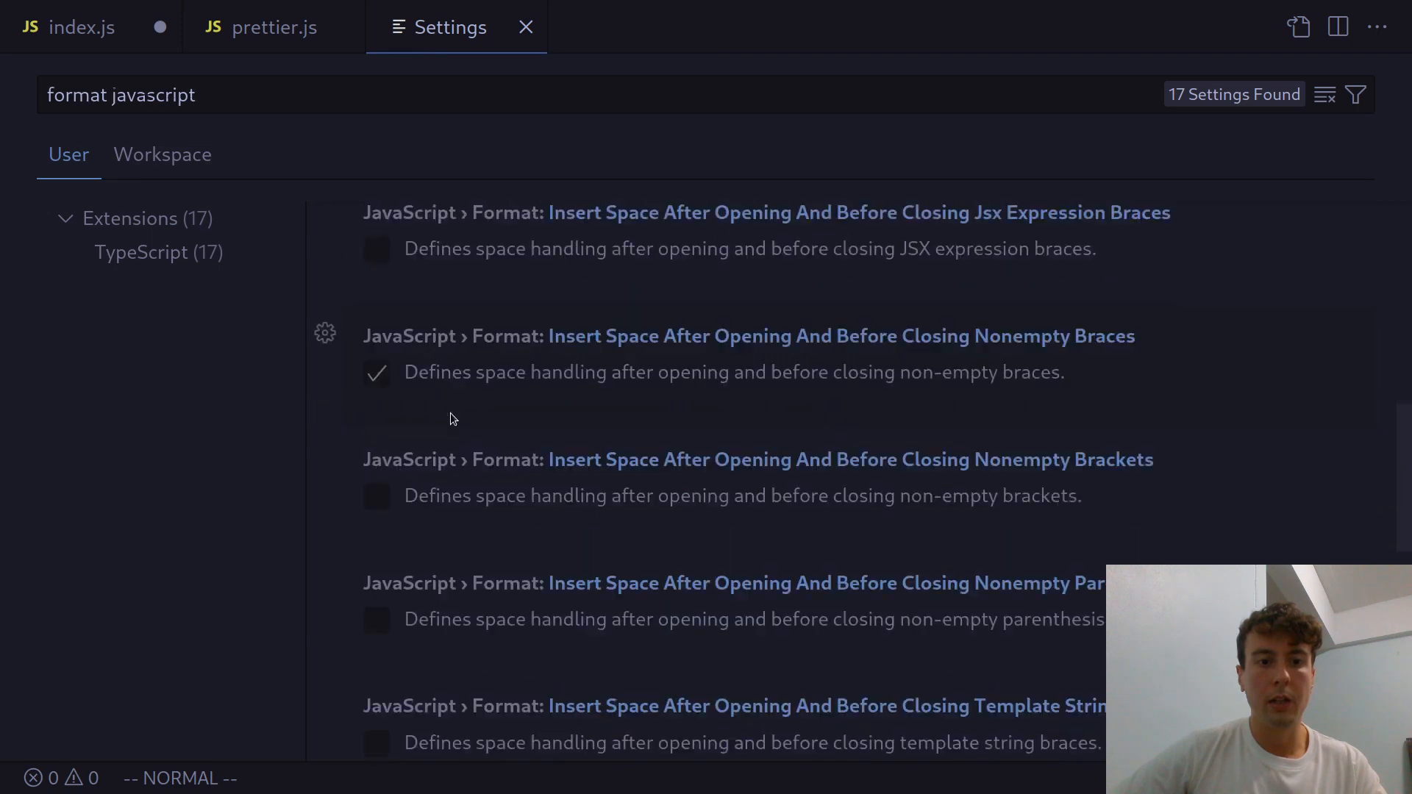
{"action": "scroll", "scroll_direction": "down", "scroll_amount": 3}
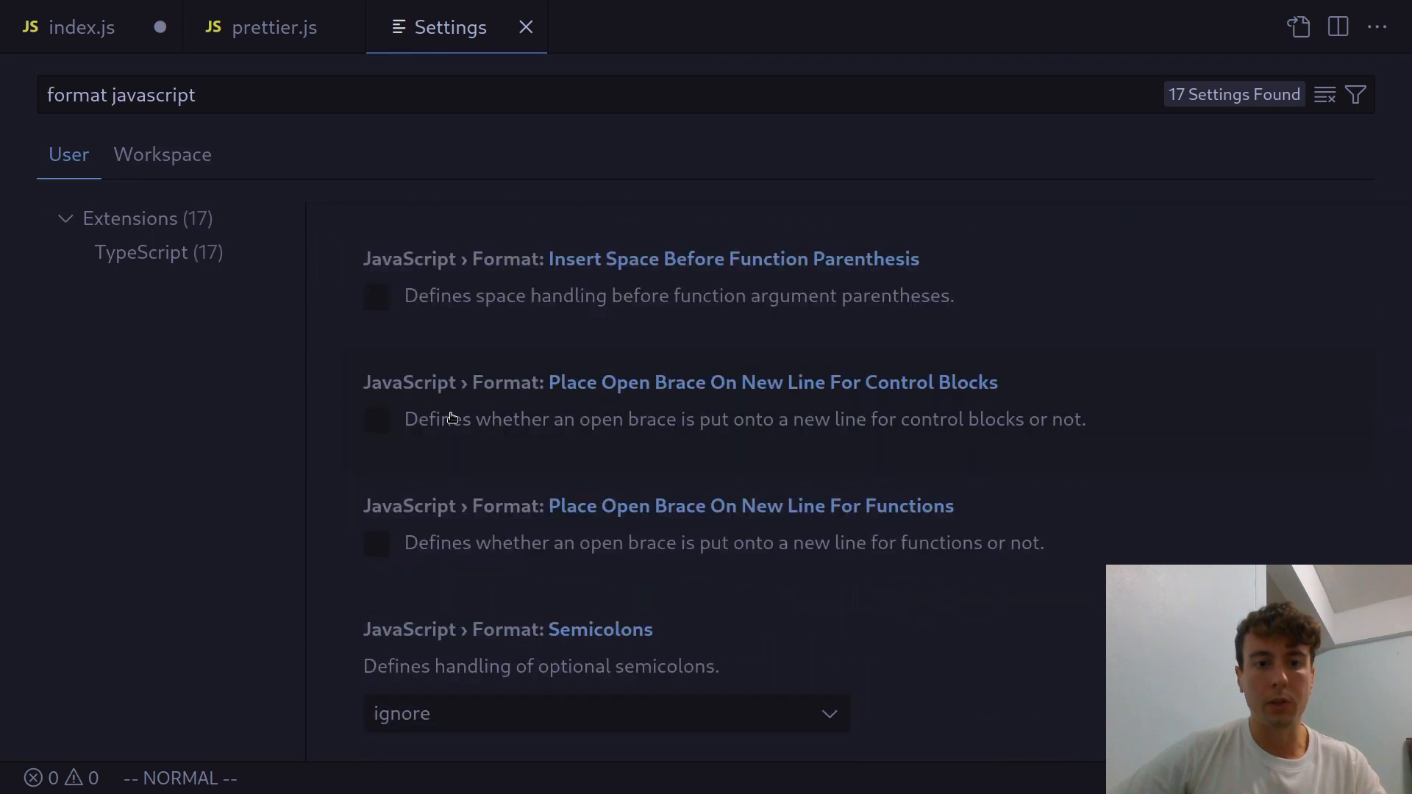
{"action": "left_click", "coordinate": [604, 713]}
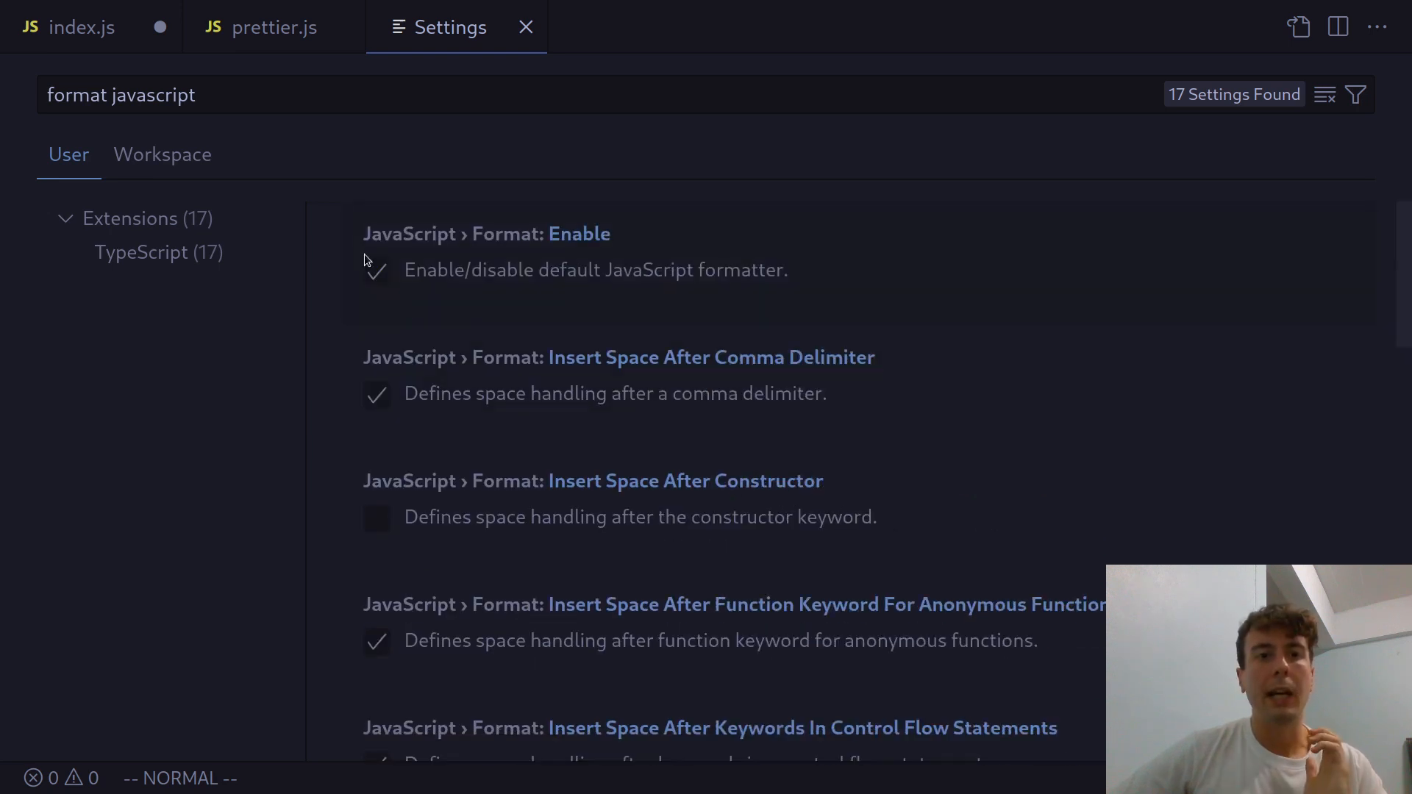
{"action": "mouse_move", "coordinate": [375, 270]}
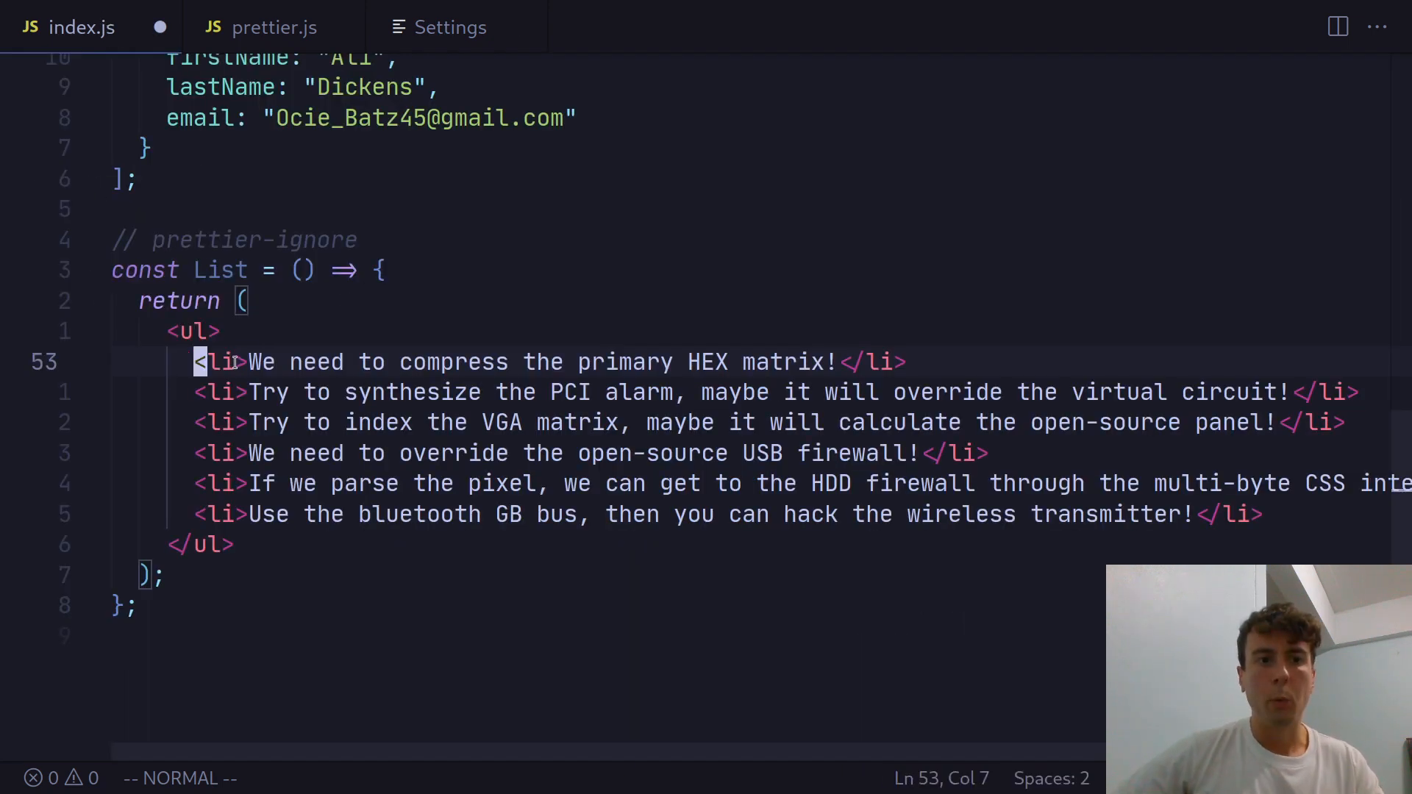
Step: Split the first list item so its text sits on its own line
{"action": "key", "text": "Enter"}
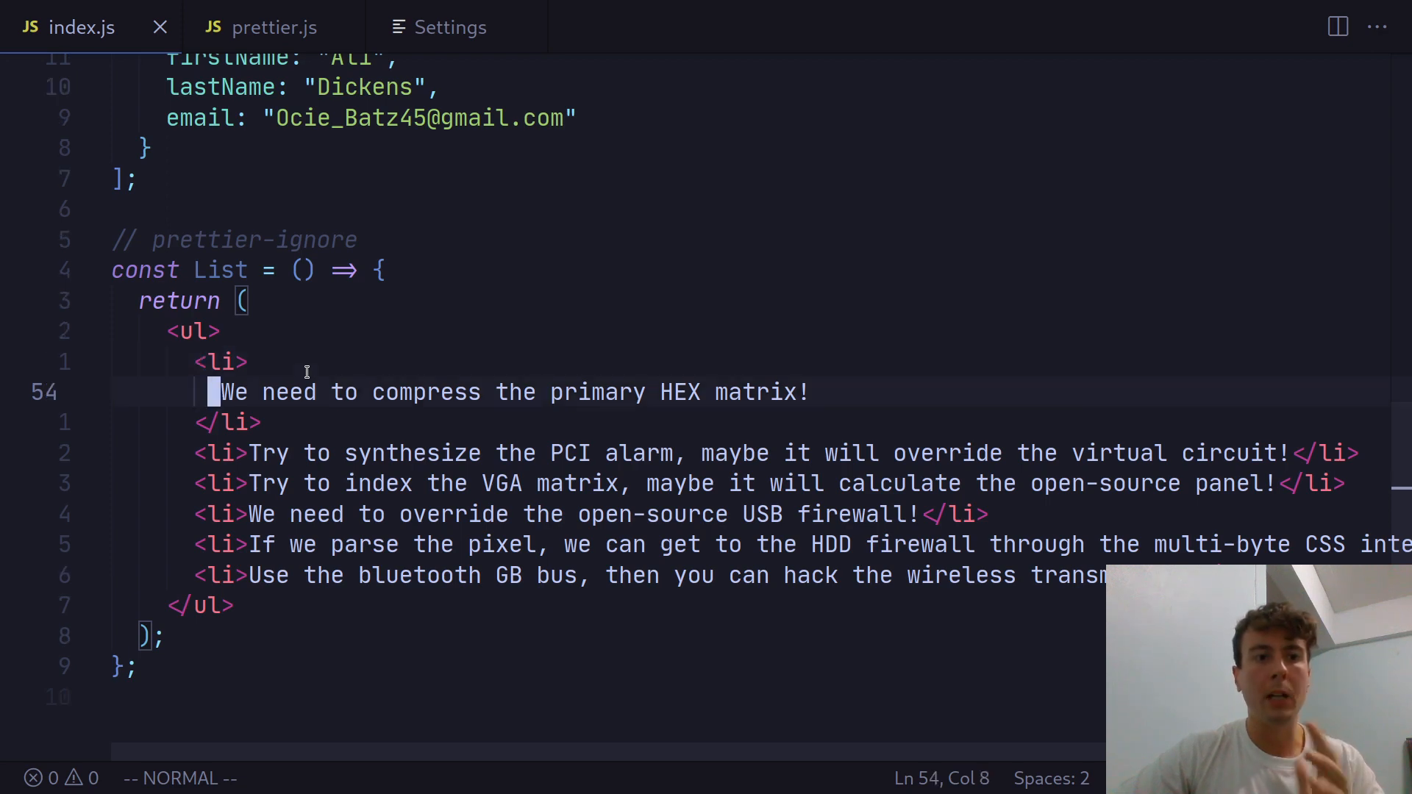
{"action": "key", "text": "Right"}
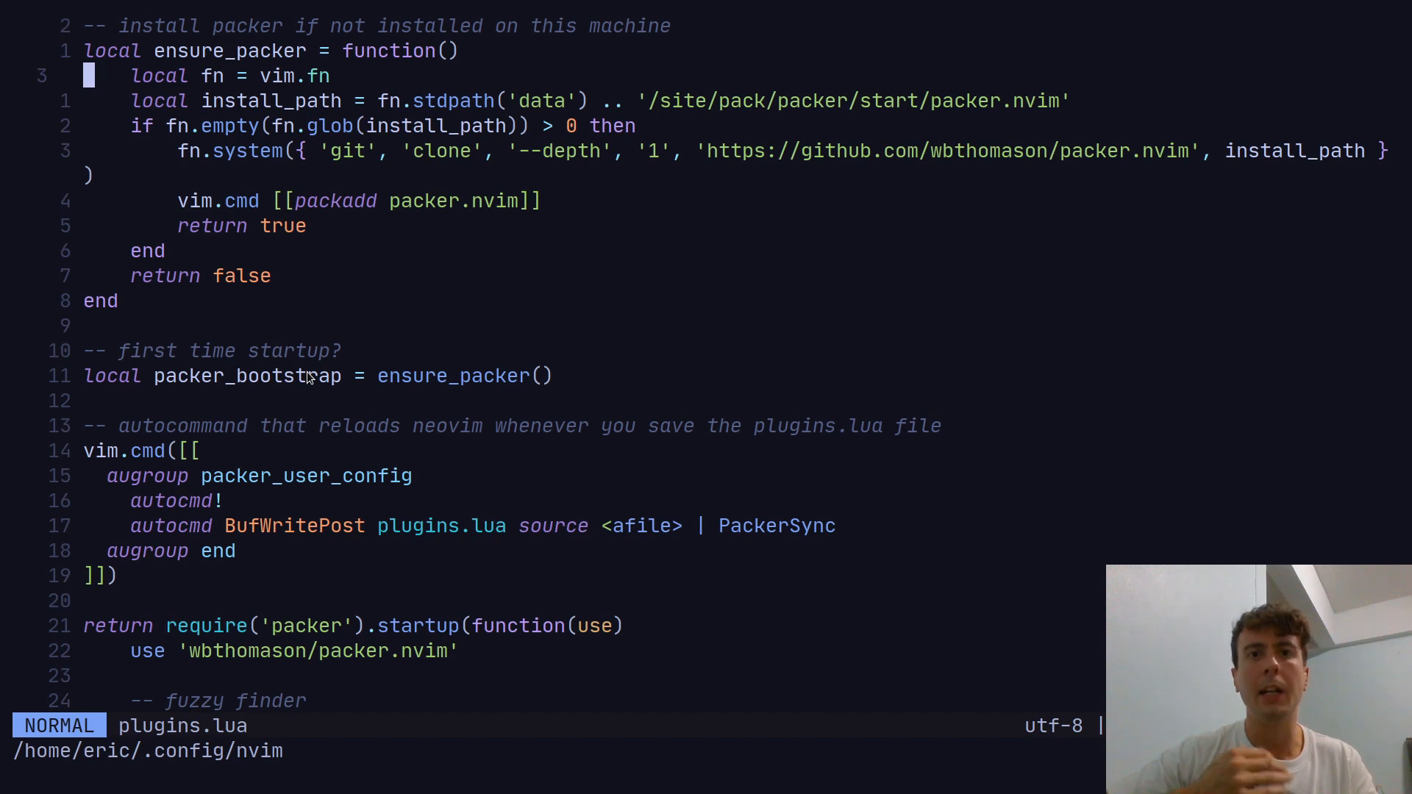
Step: Line-select the 'local fn = vim.fn' line and the one below in plugins.lua
{"action": "key", "text": "V"}
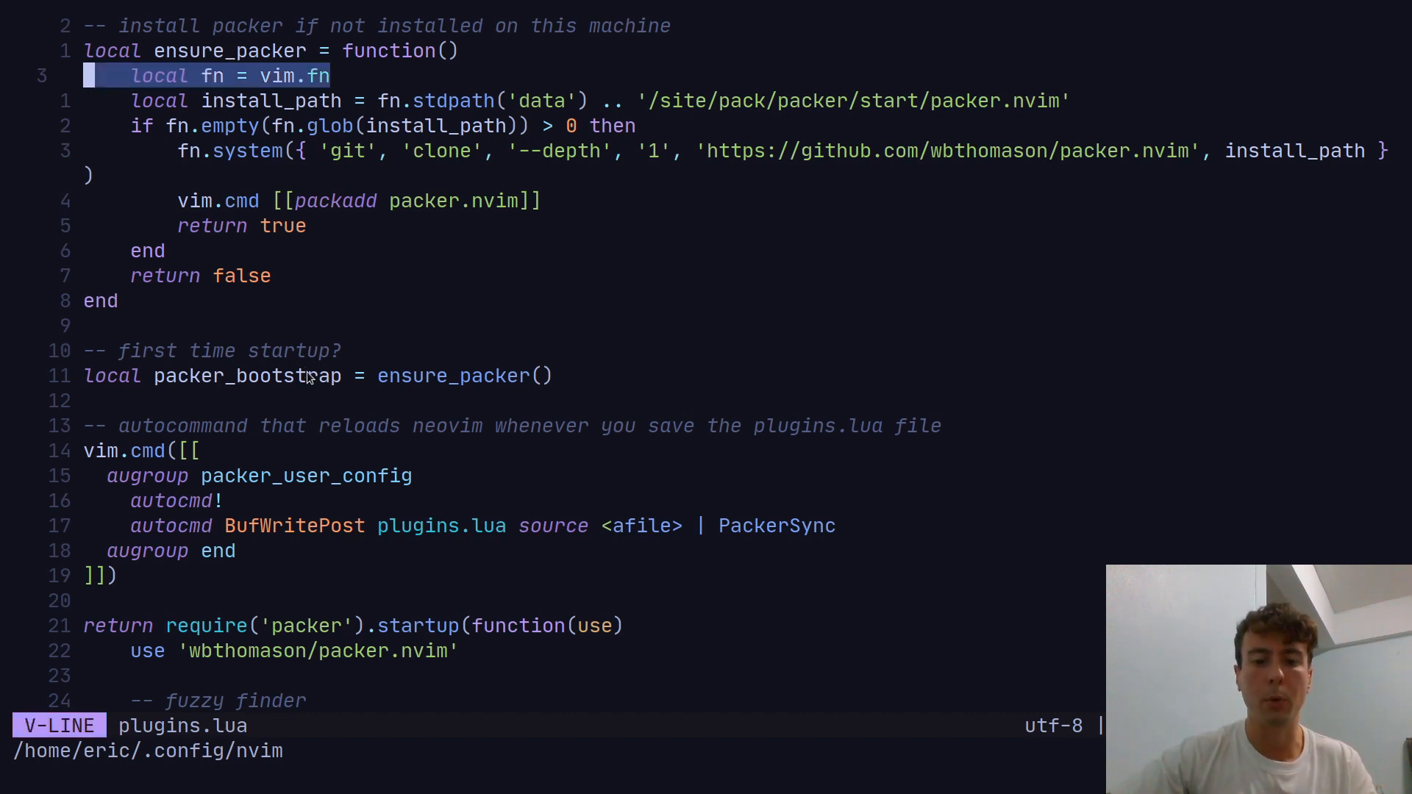
{"action": "key", "text": "j"}
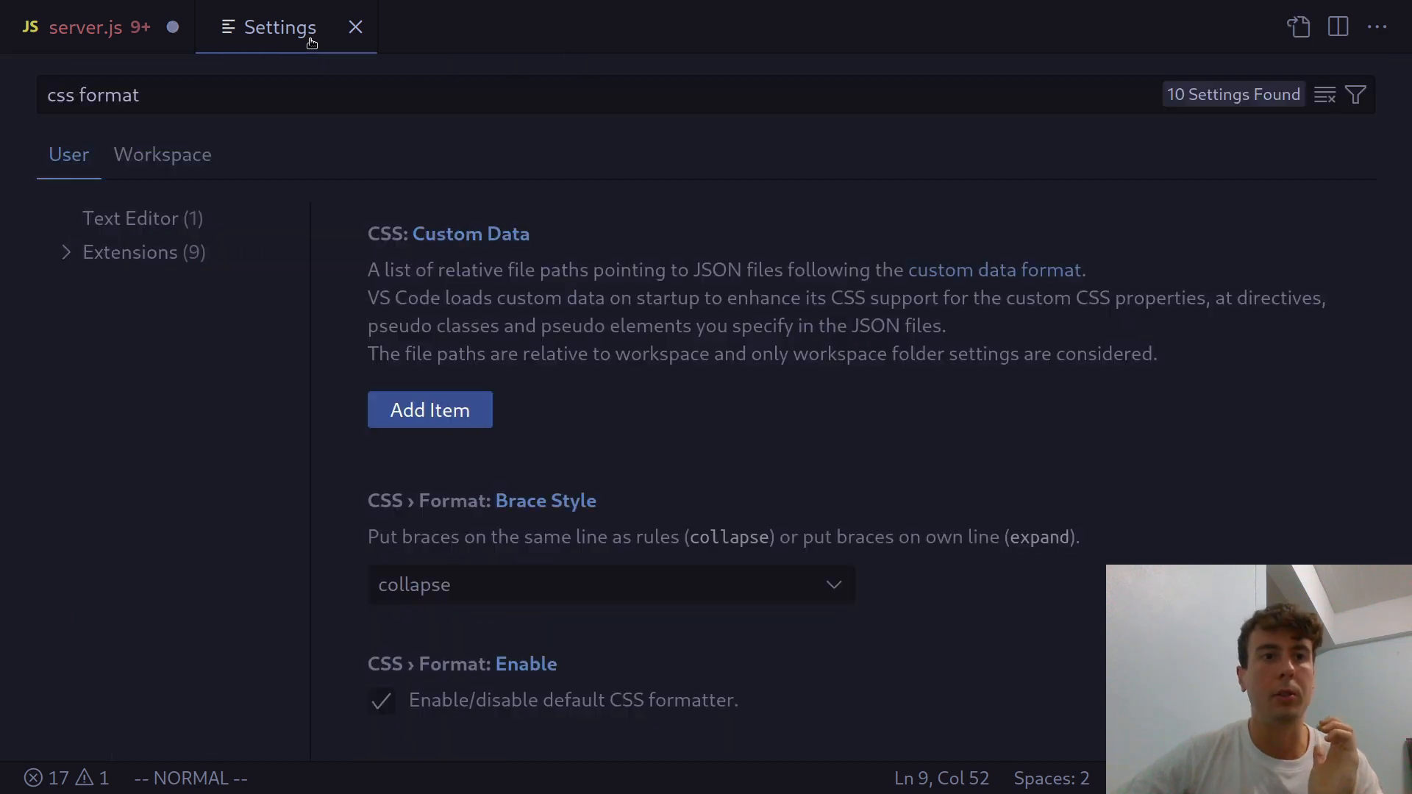
Step: Search Settings for 'esl' to check ESLint format, then 'formatter' for Default Formatter
{"action": "type", "text": "eslint"}
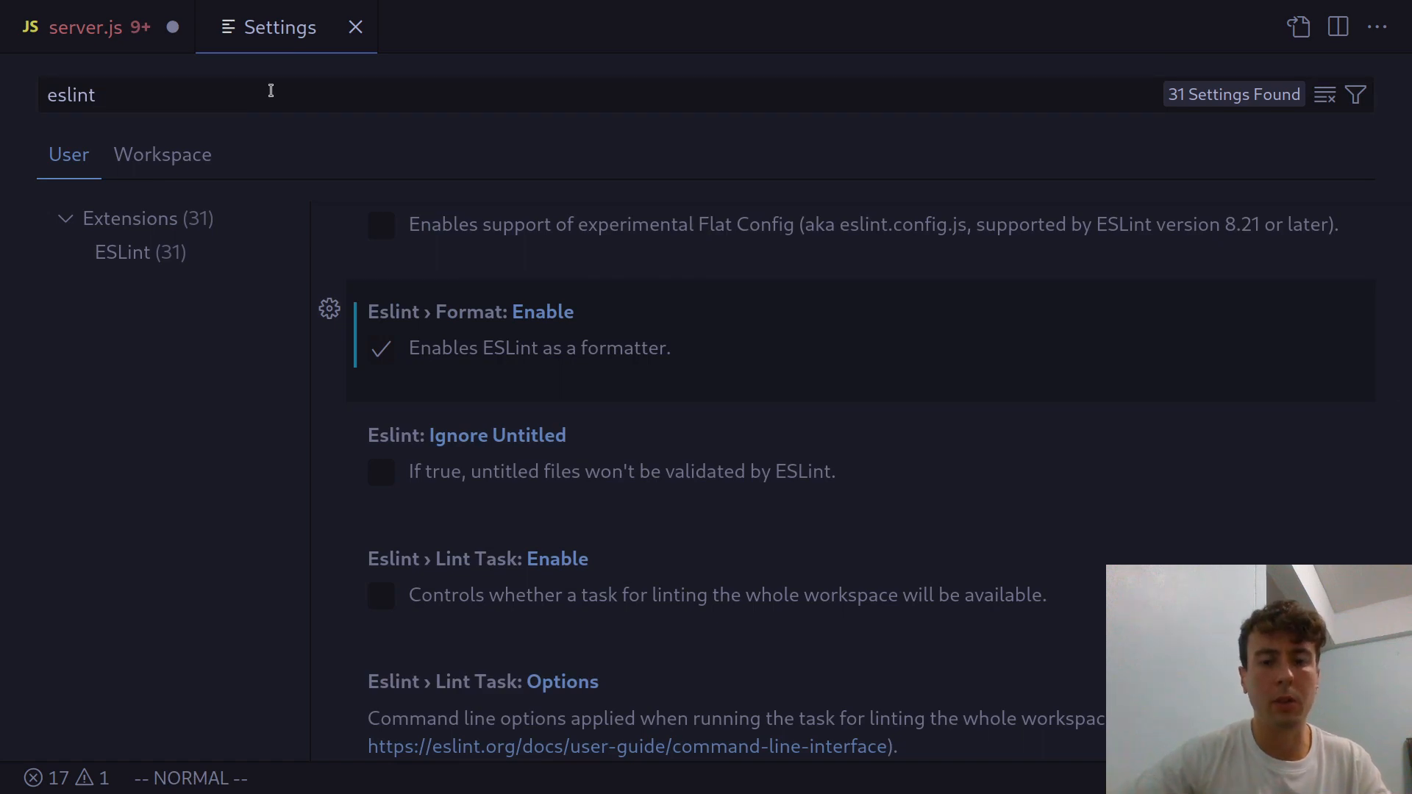
{"action": "type", "text": "formatter"}
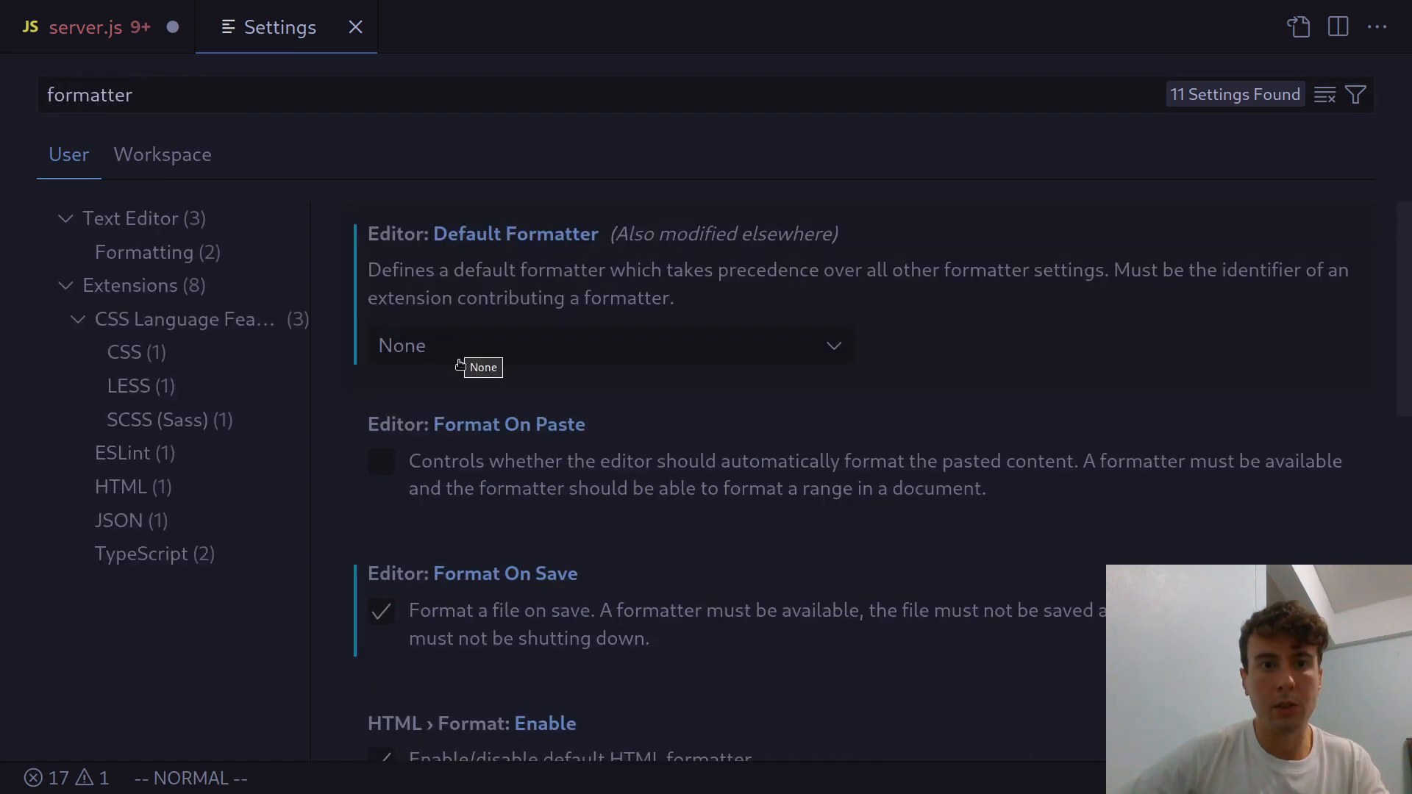